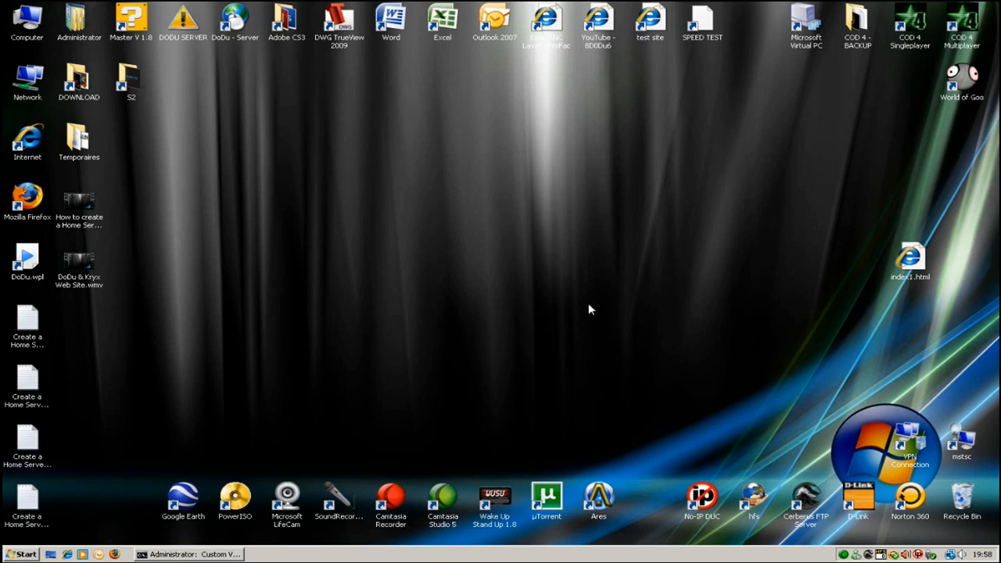
mouse_move(450, 343)
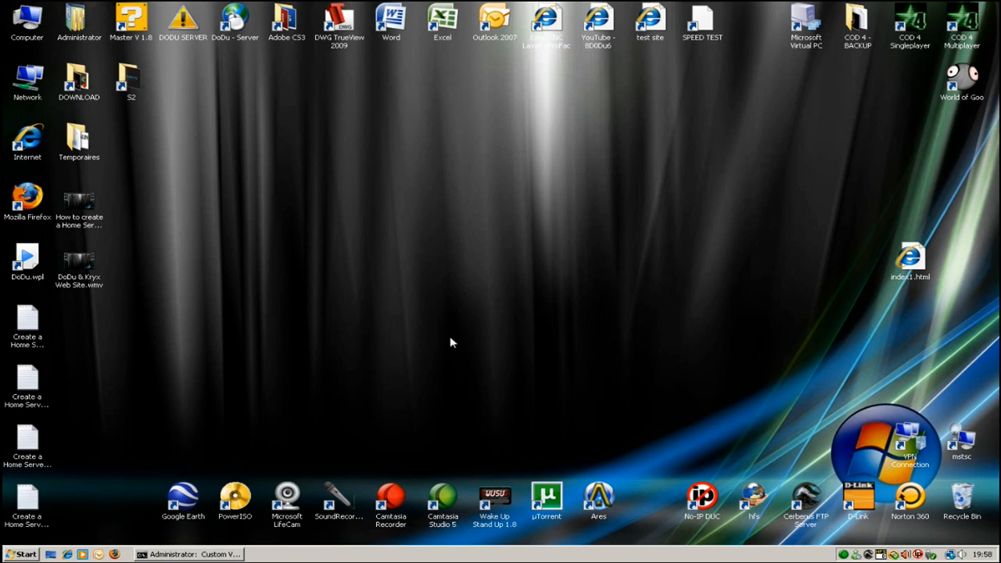
mouse_move(330, 324)
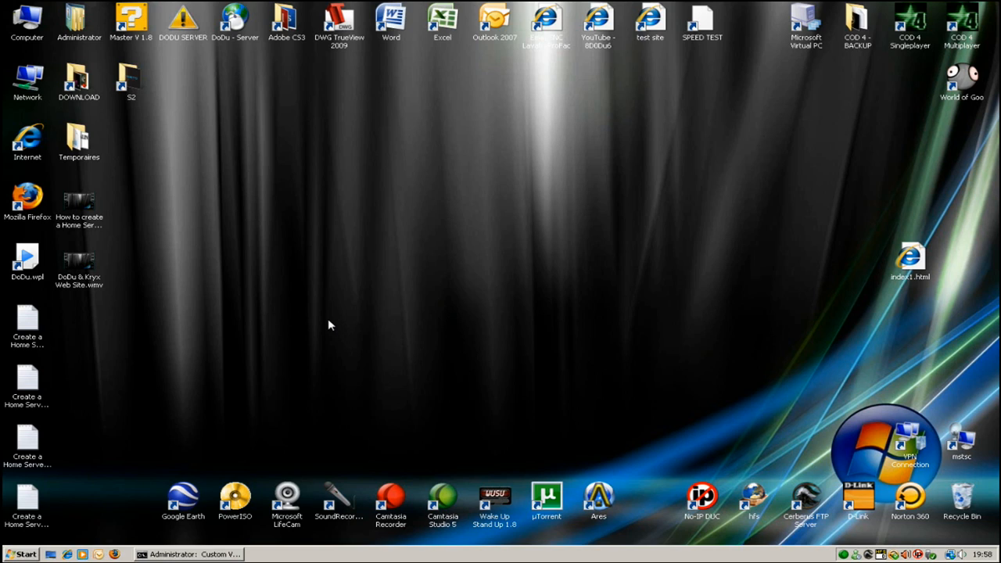
mouse_move(553, 358)
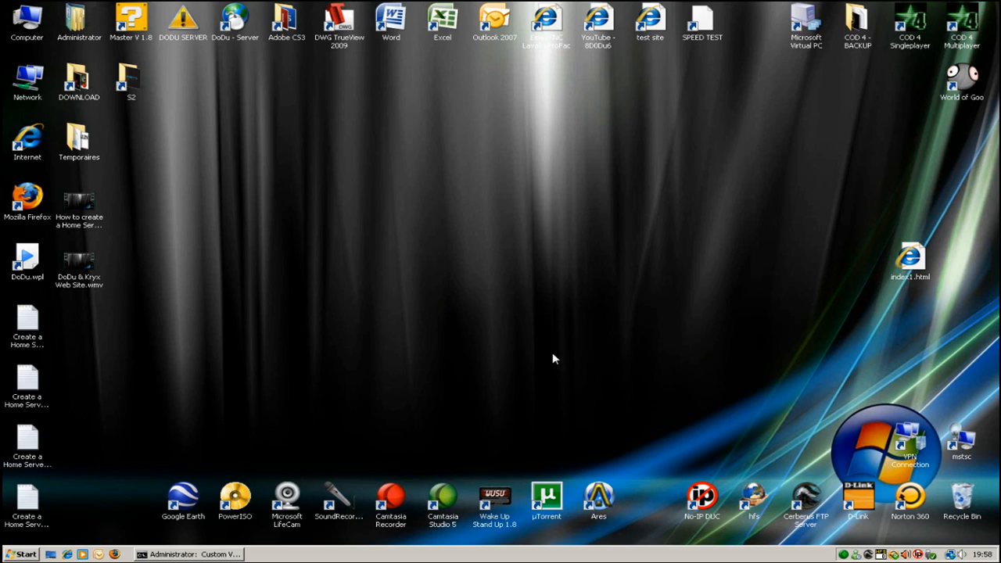
mouse_move(259, 272)
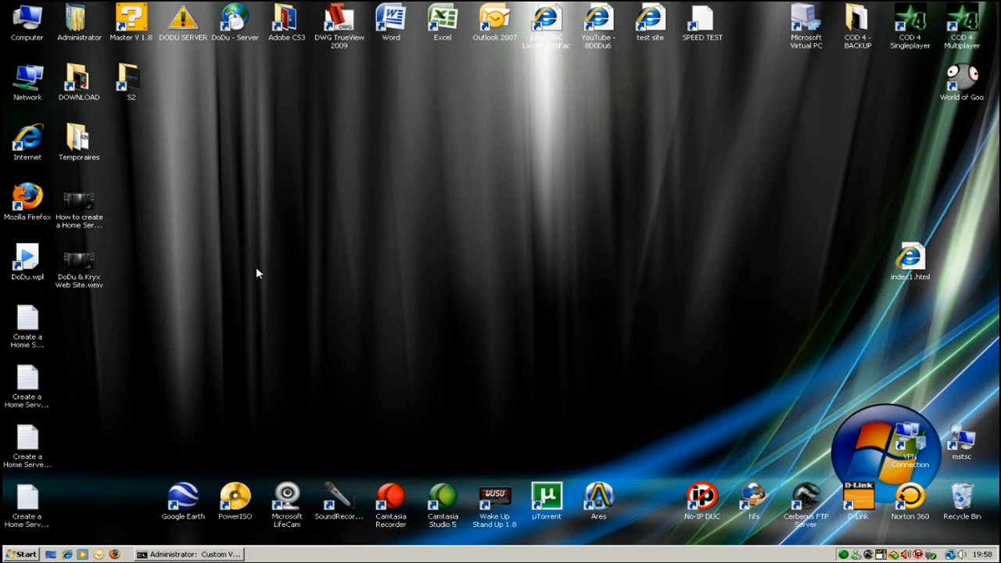
mouse_move(523, 263)
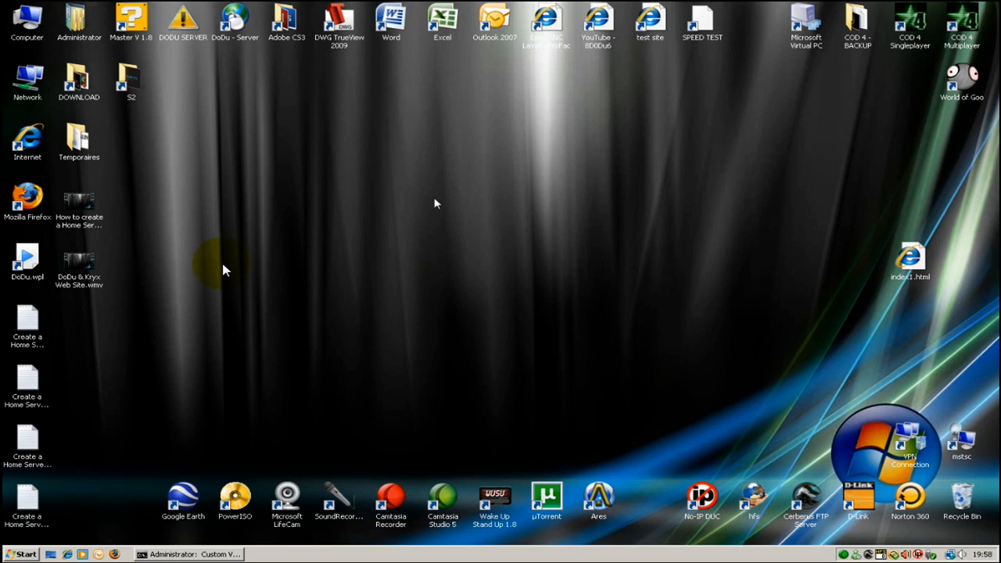
mouse_move(593, 232)
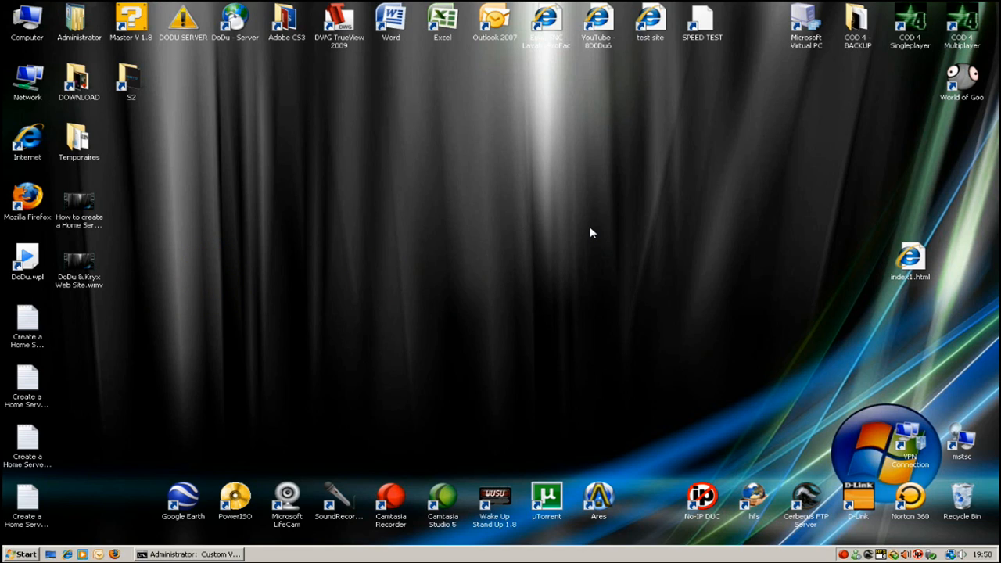
mouse_move(469, 268)
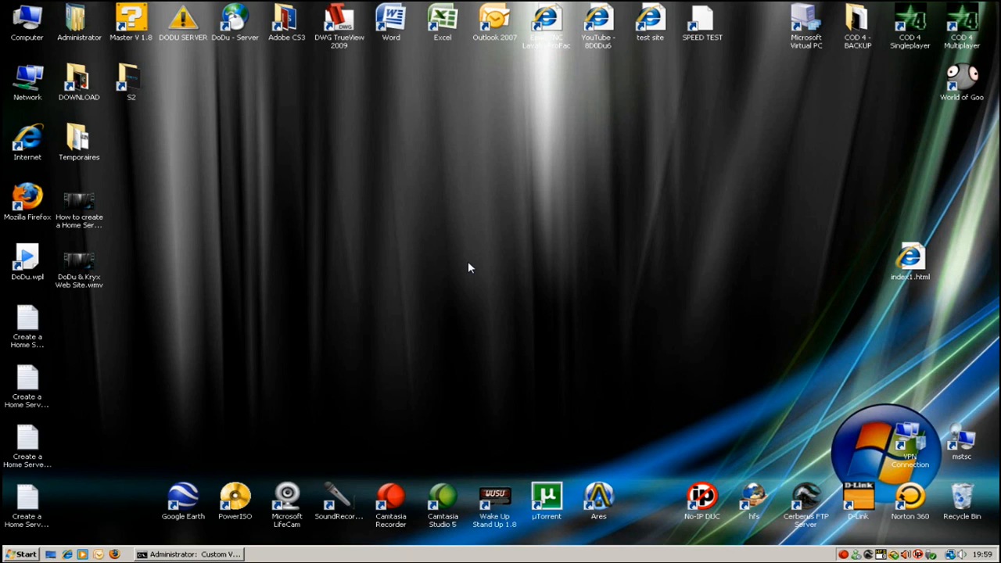
mouse_move(563, 269)
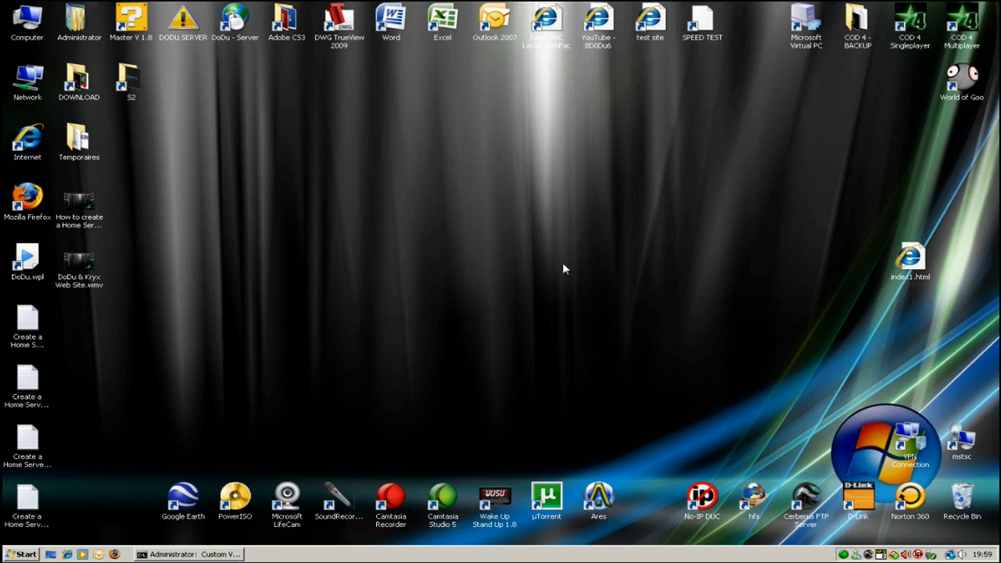
mouse_move(37, 86)
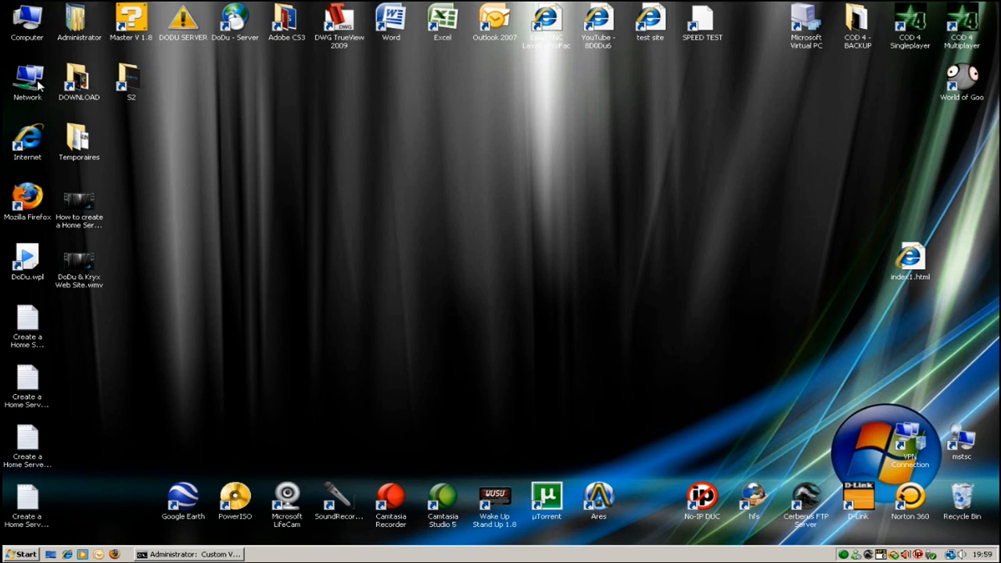
Step: Reach the Network and Sharing Center from the desktop Network window via Control Panel
double_click(25, 78)
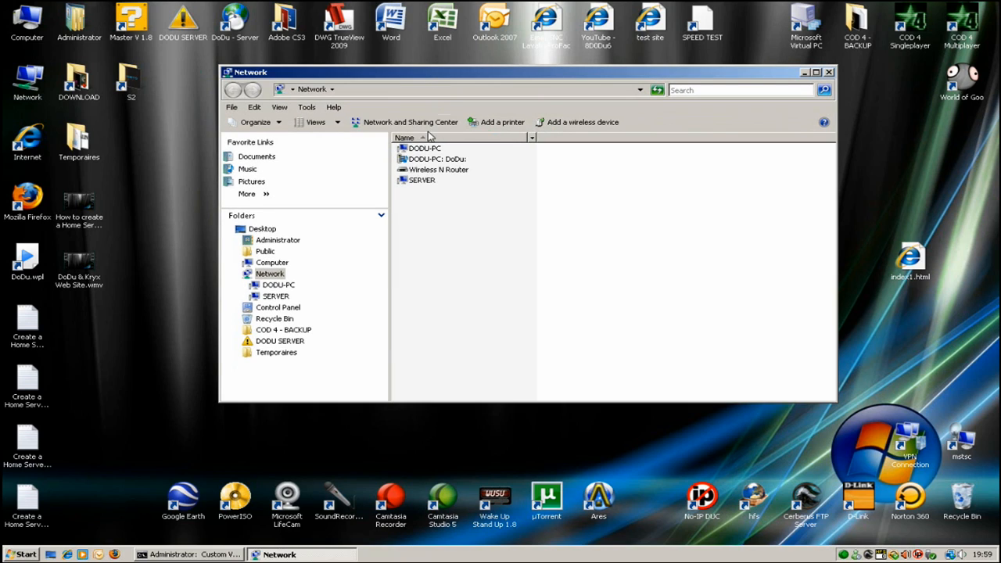
mouse_move(416, 122)
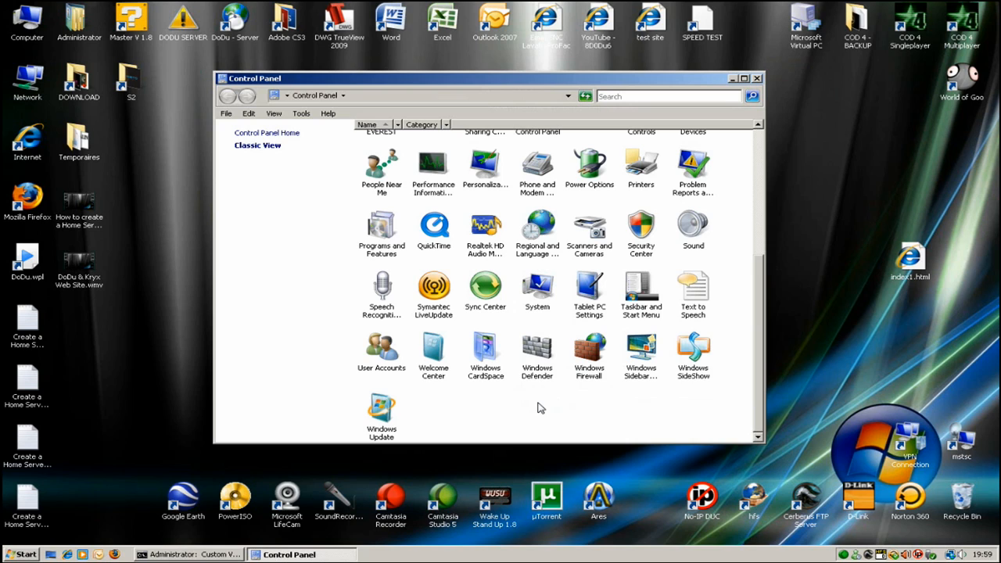
scroll(up, 3)
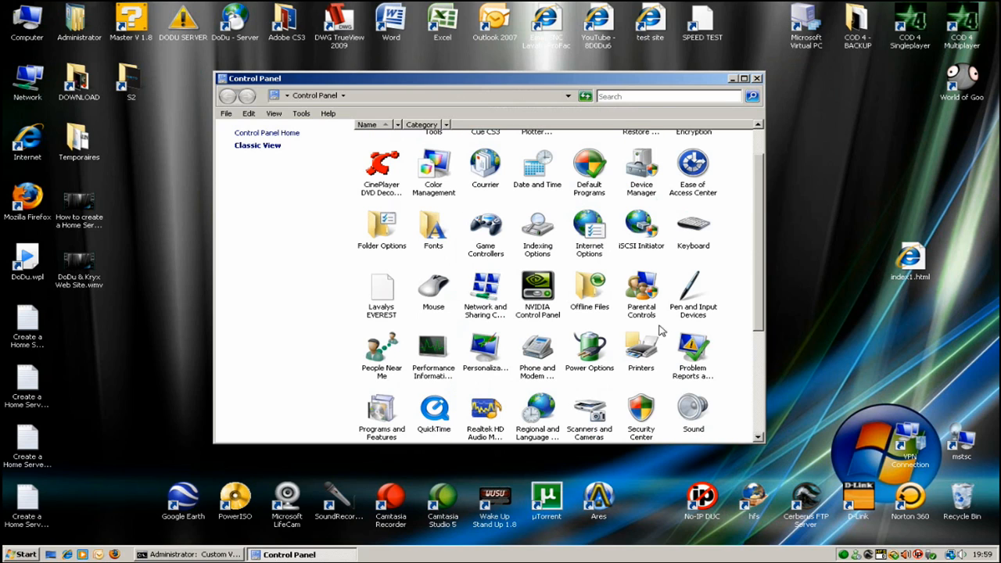
double_click(485, 285)
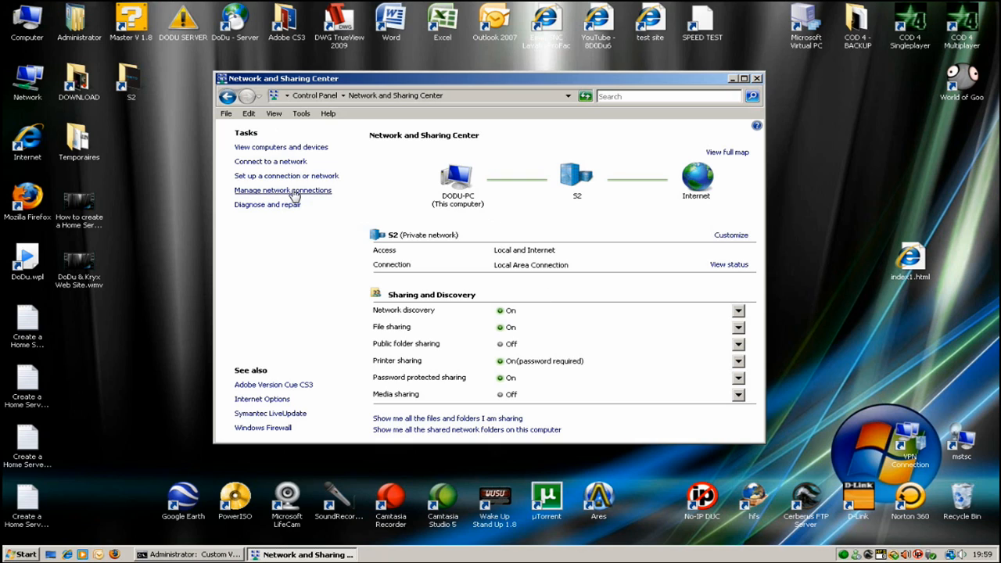
mouse_move(305, 200)
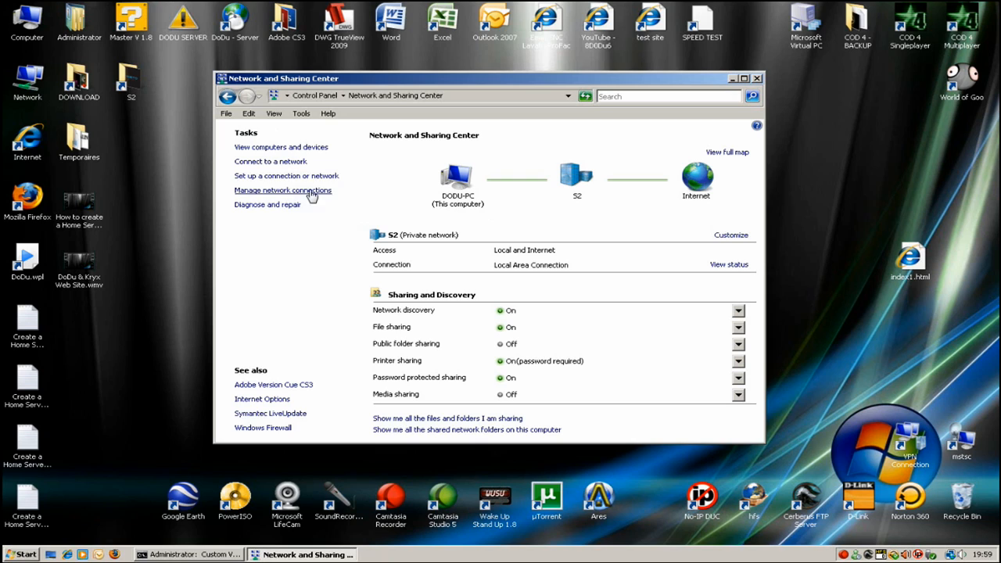
mouse_move(322, 178)
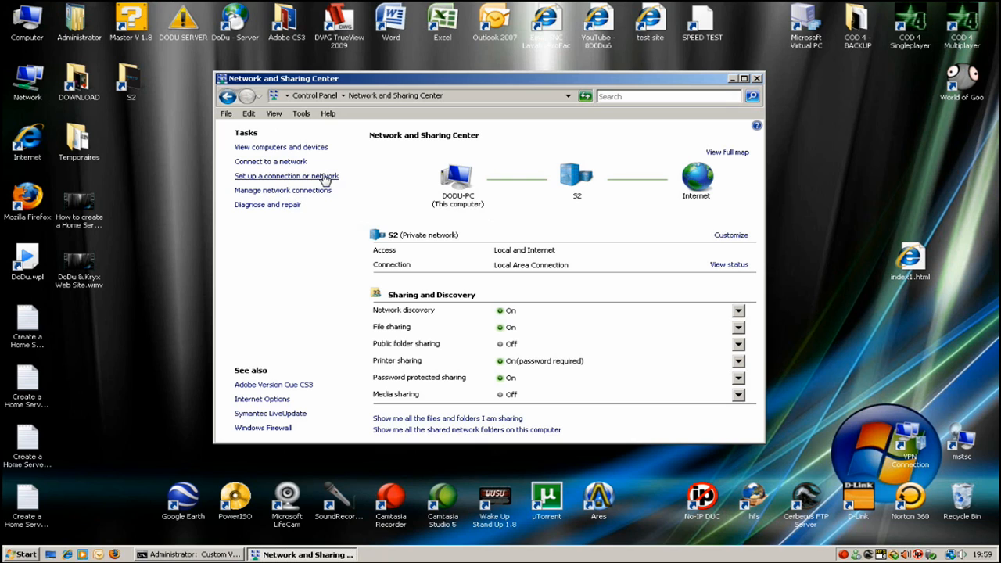
Step: Start a new Connect to a workplace connection as a VPN over my Internet connection
click(283, 175)
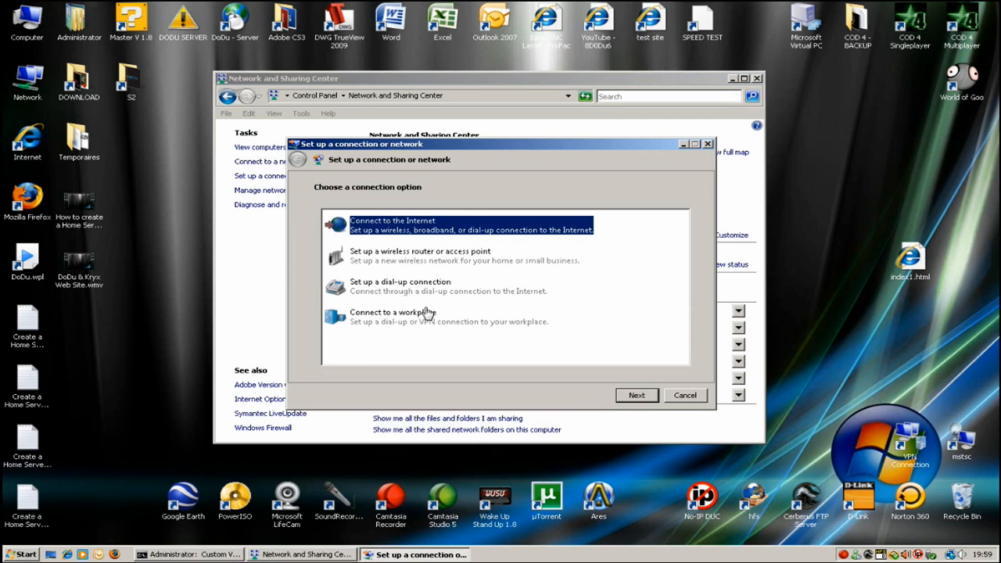
mouse_move(403, 323)
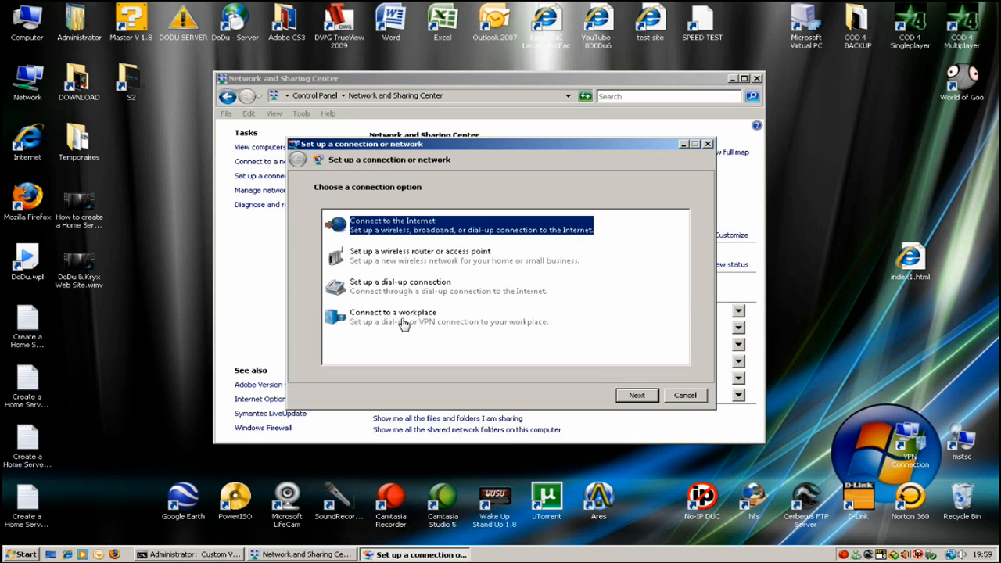
click(424, 316)
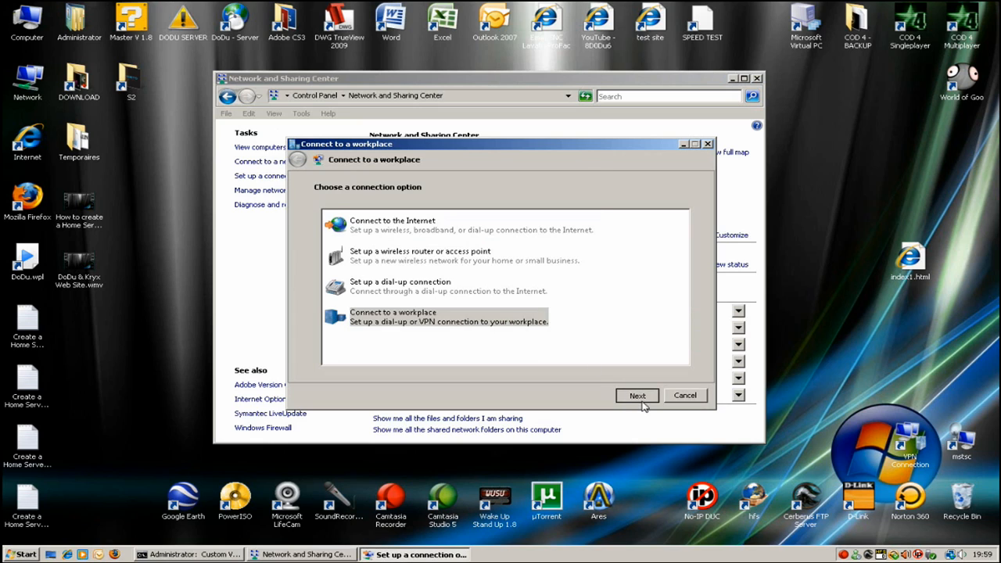
click(637, 394)
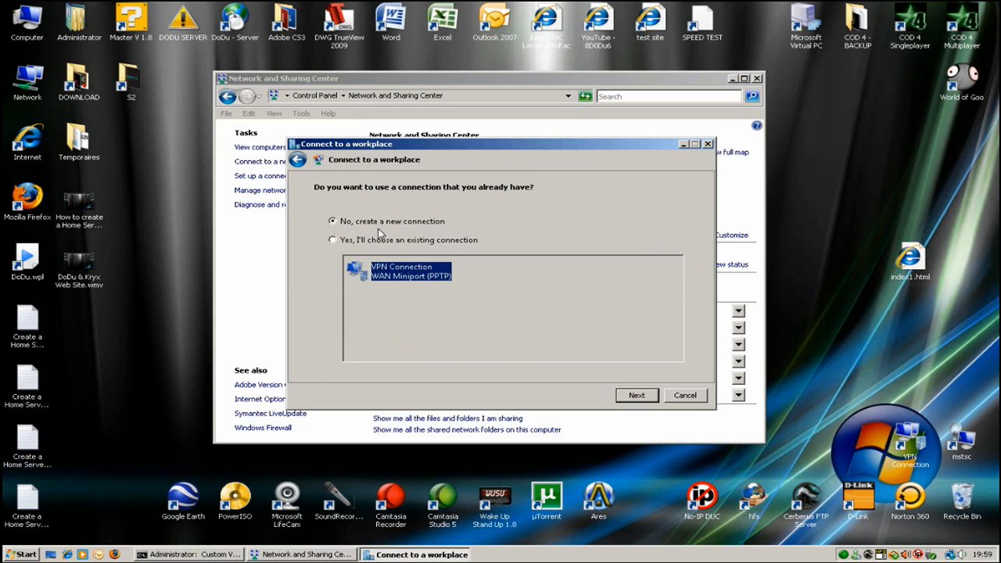
mouse_move(457, 265)
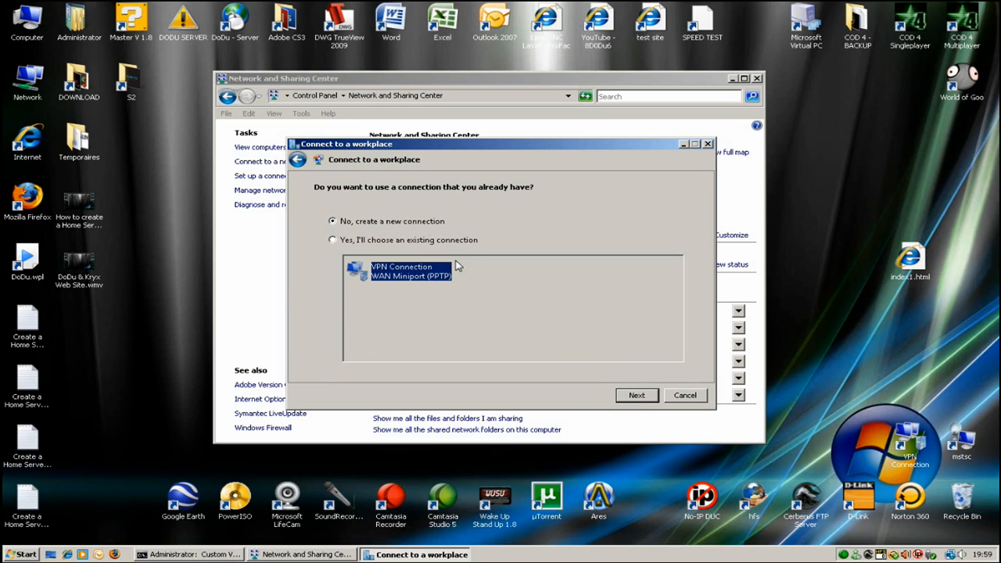
click(637, 394)
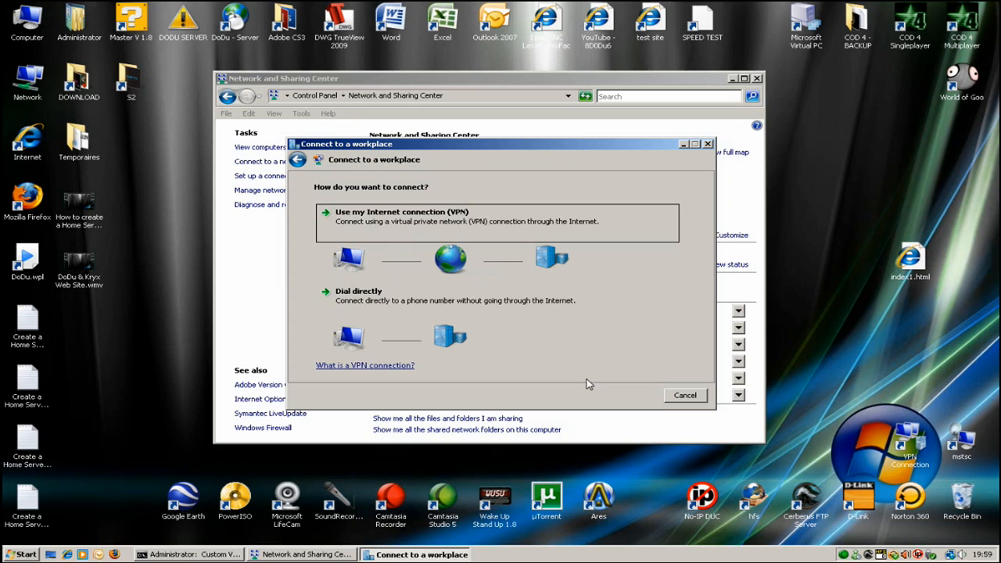
mouse_move(463, 231)
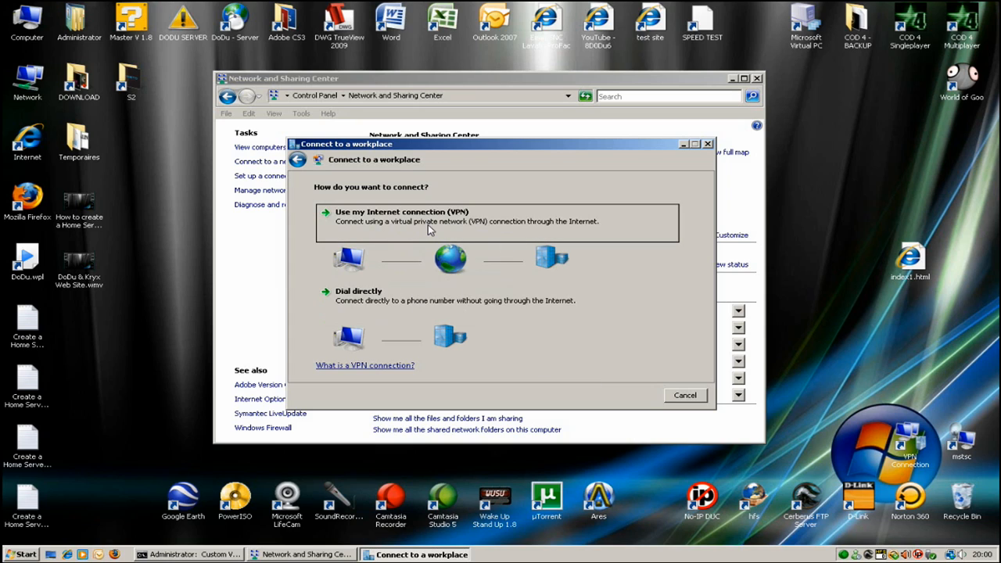
click(500, 222)
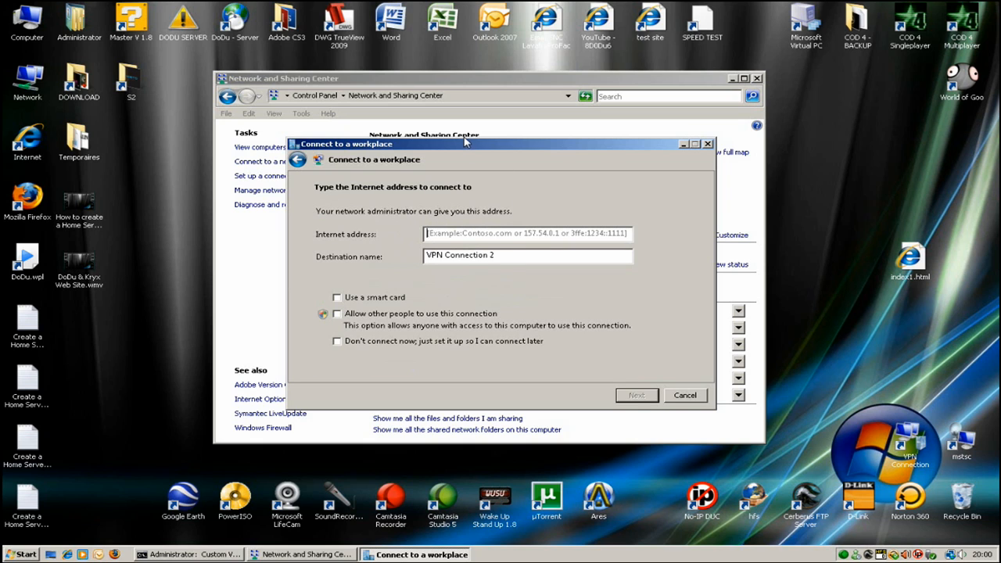
Step: Fill in the server's dyndns.org address as the Internet address
drag(466, 144, 535, 165)
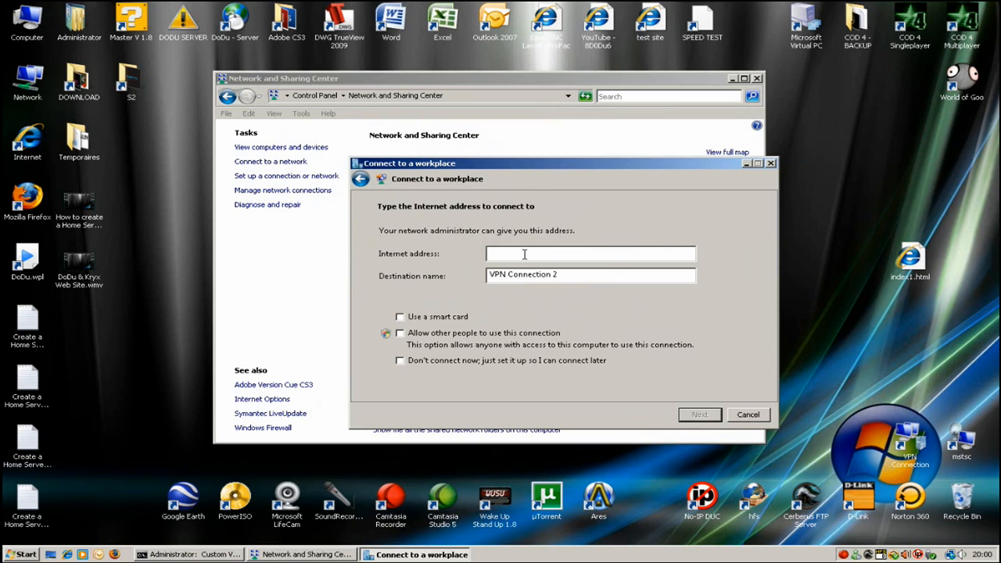
text(dodu.)
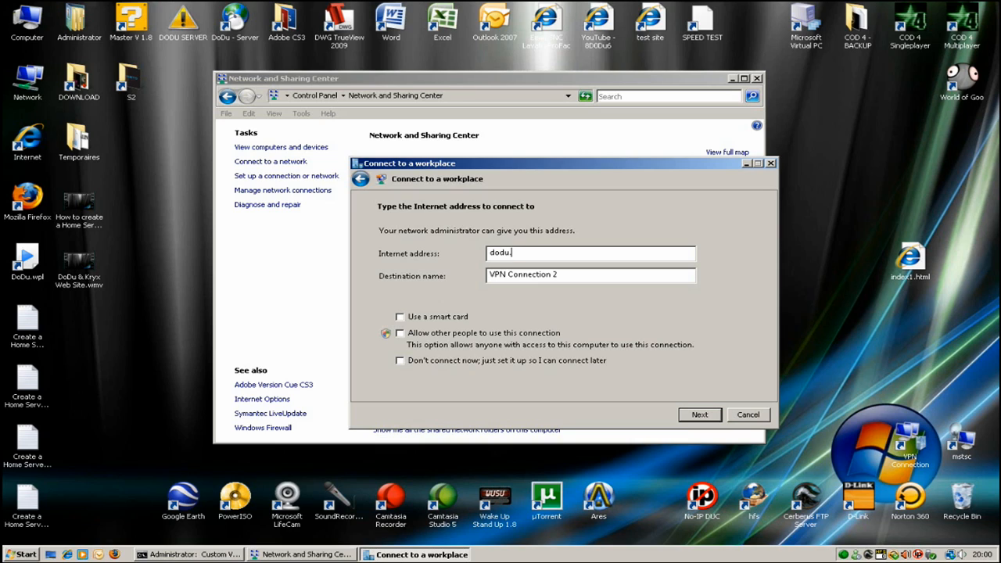
text(do)
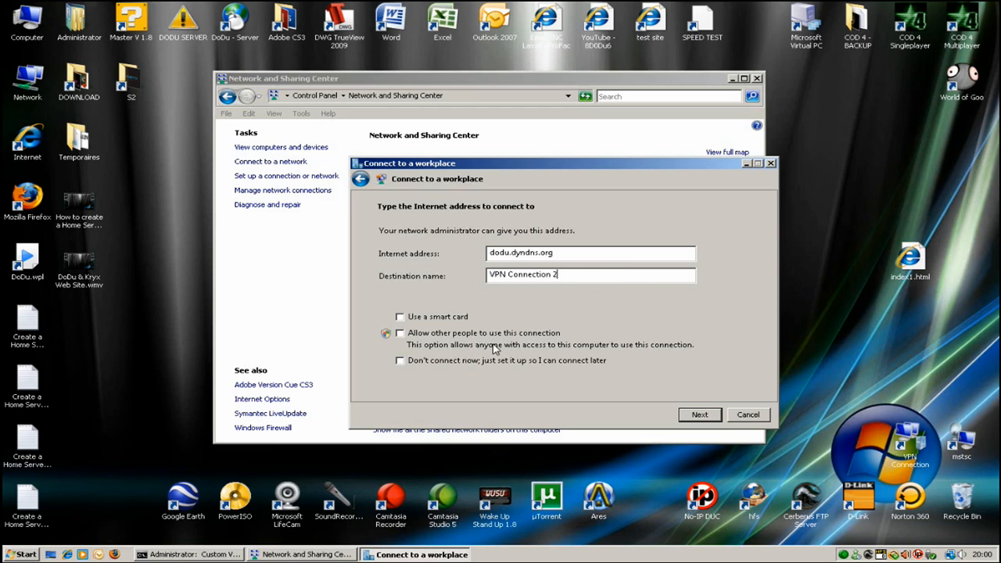
Step: Name the destination 'test' and leave sharing with other people turned off
triple_click(521, 274)
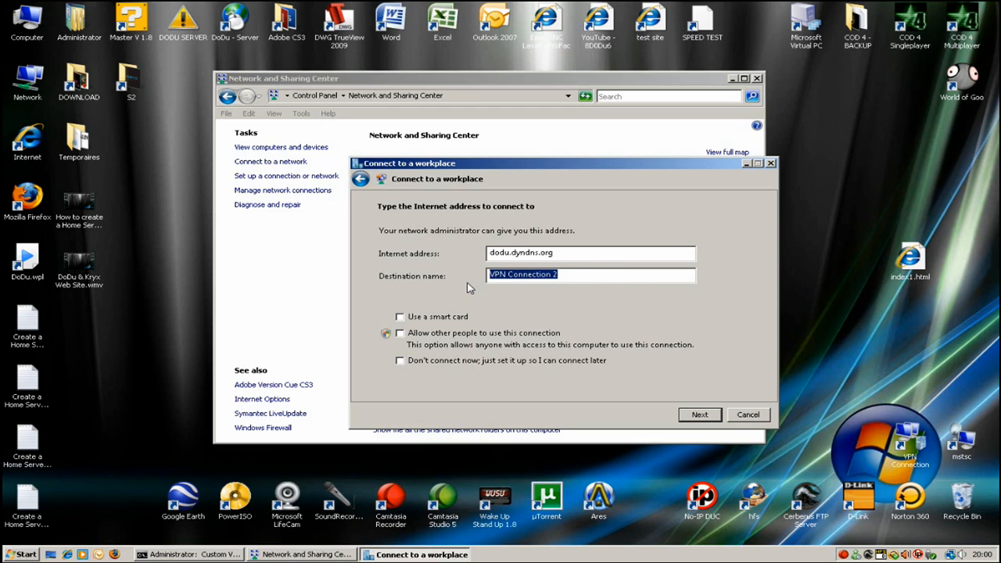
text(test)
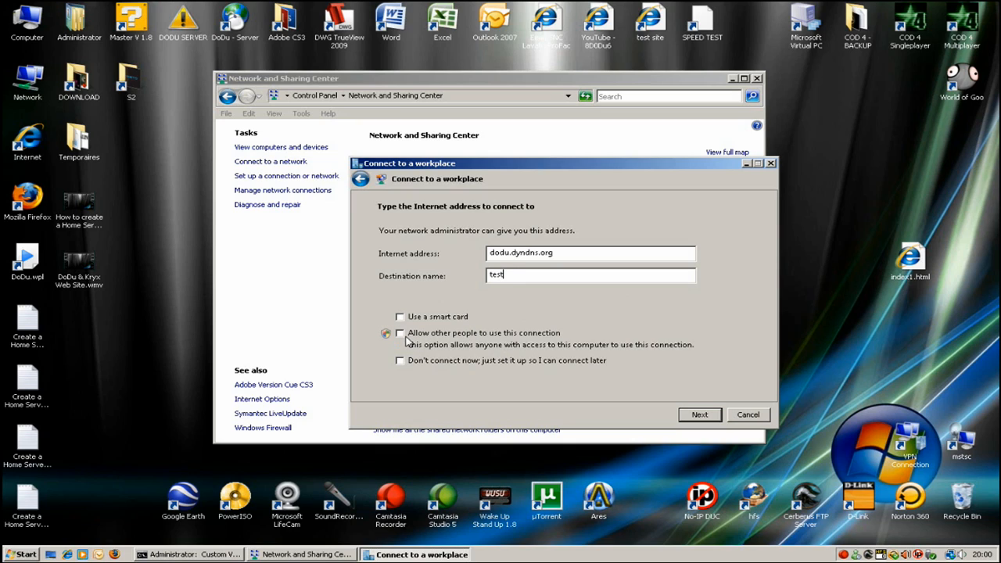
click(398, 332)
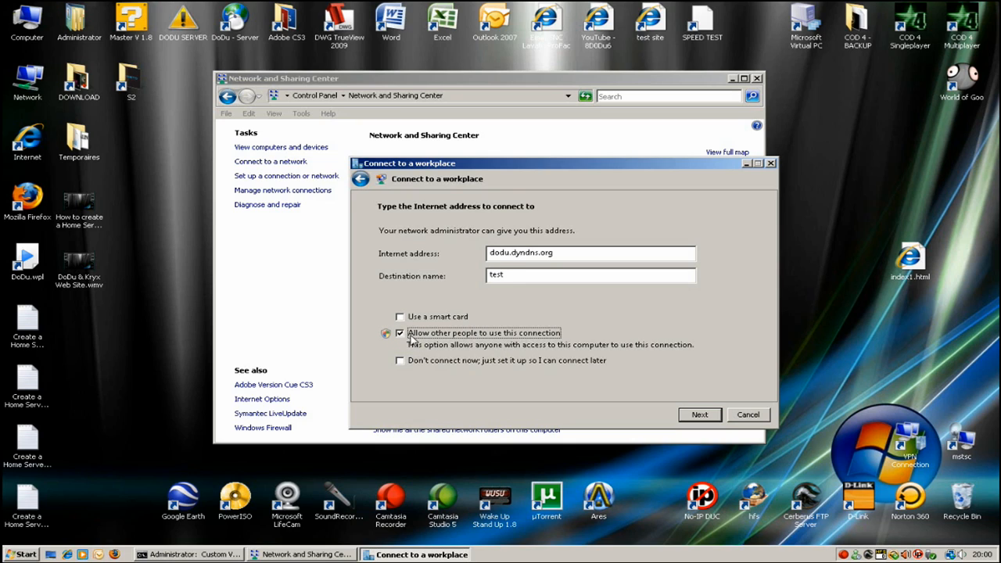
click(398, 333)
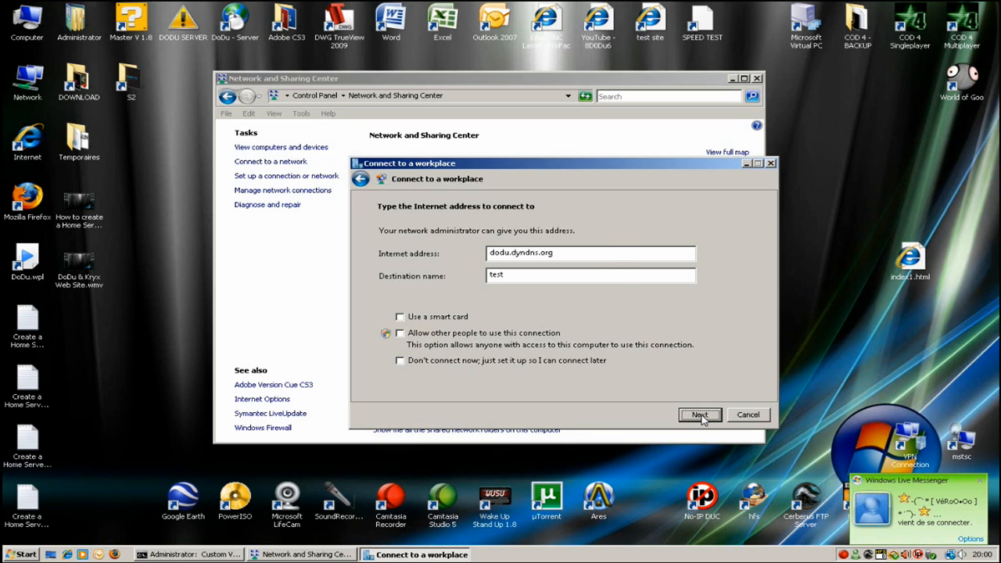
Step: Connect with user vpn_u, the password and domain SERVER
click(699, 414)
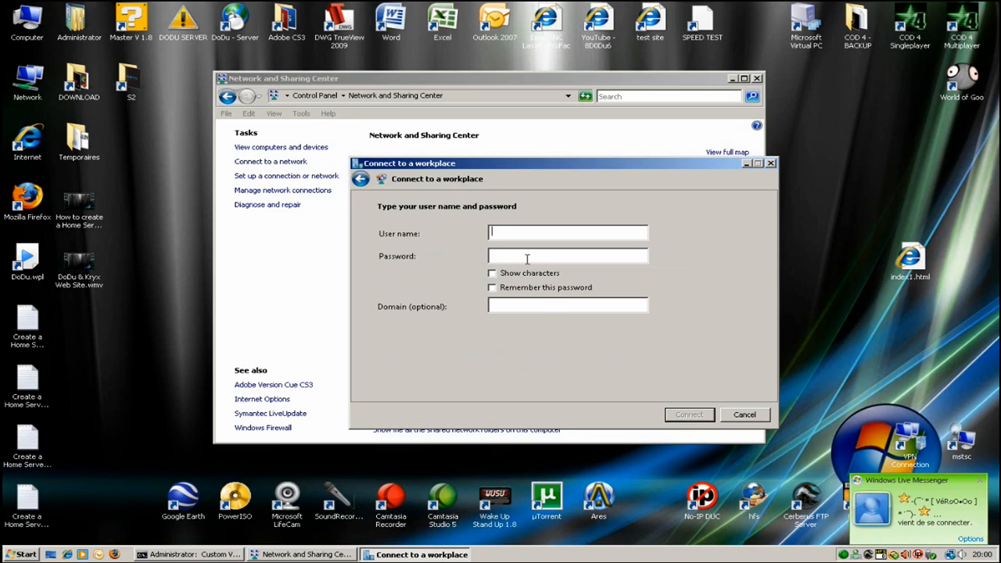
text(vpn_user)
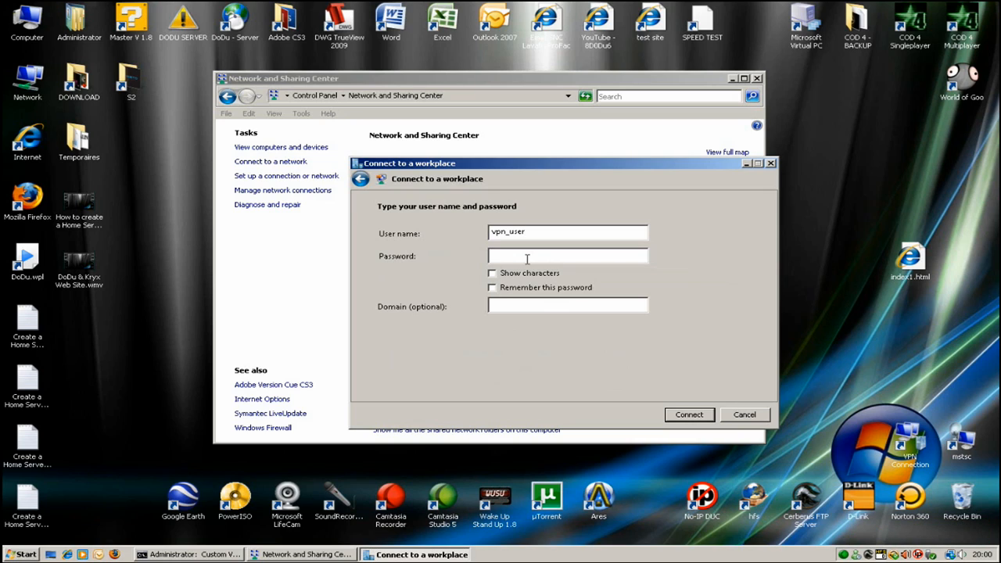
text(password)
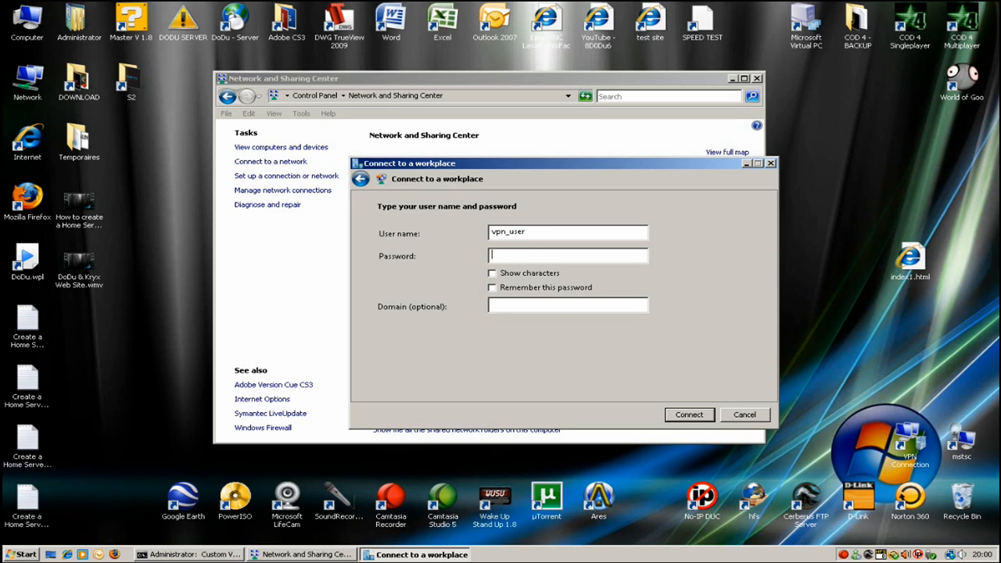
text(password)
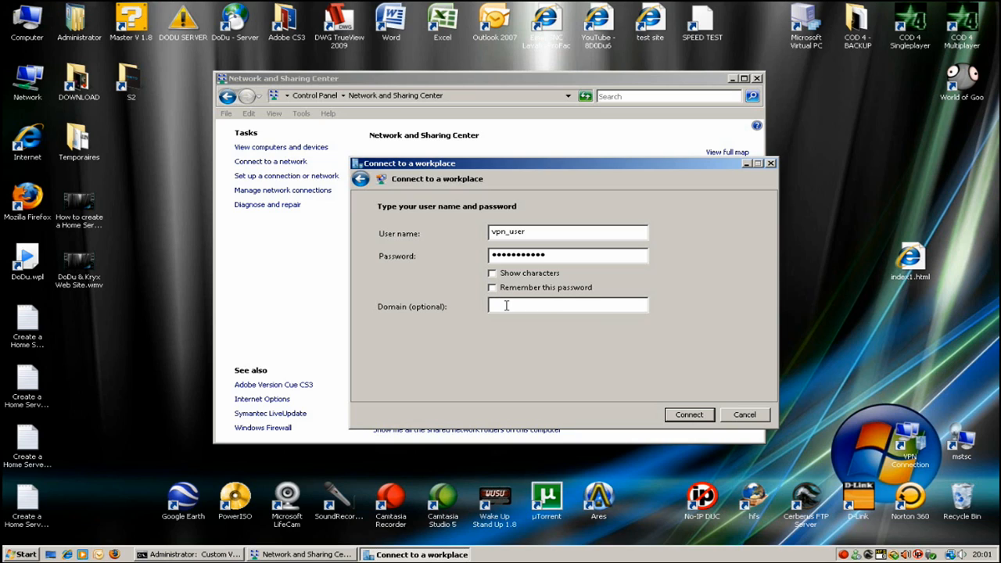
text(SERVER)
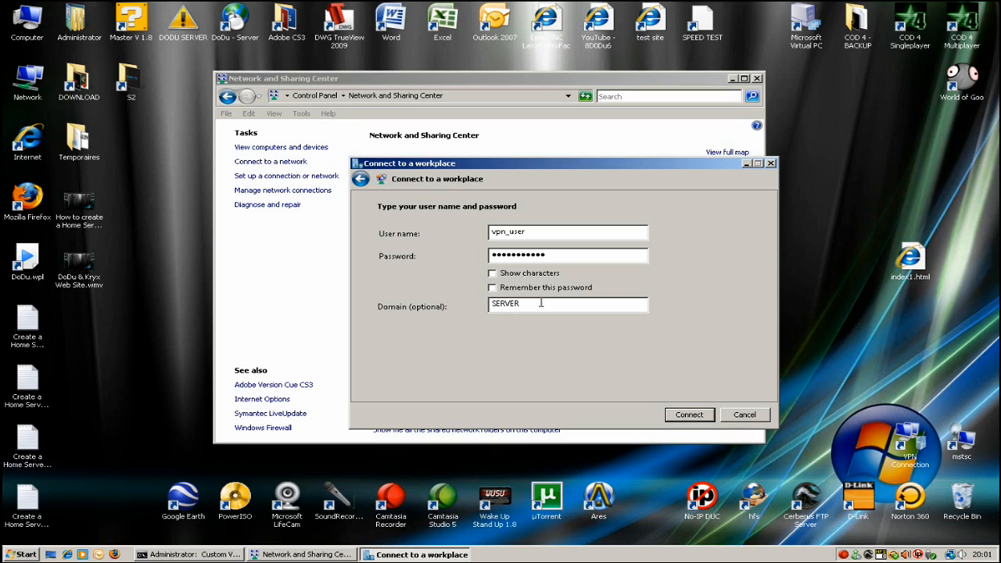
click(689, 415)
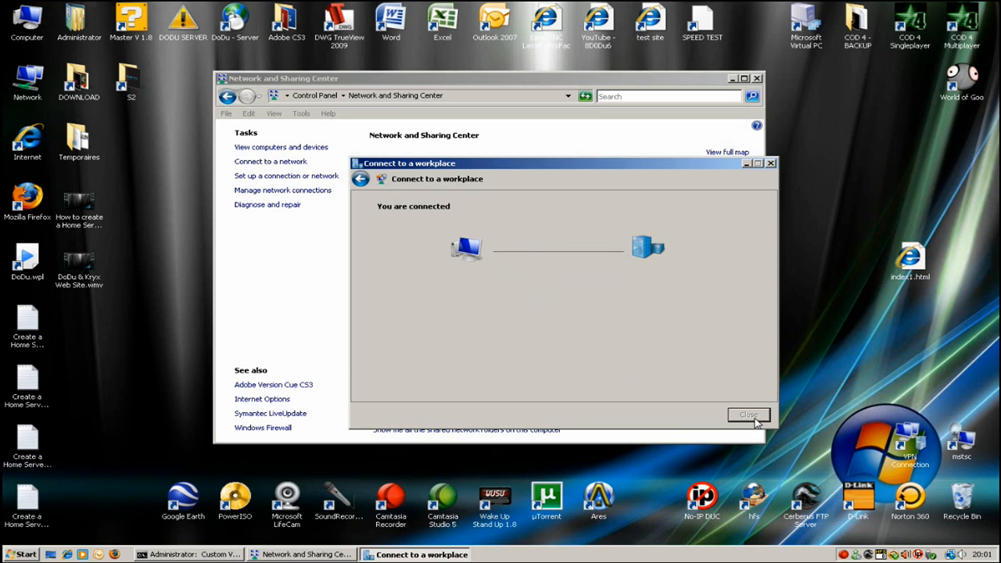
Step: Close the wizard and disconnect the test connection in Network and Sharing Center
click(748, 414)
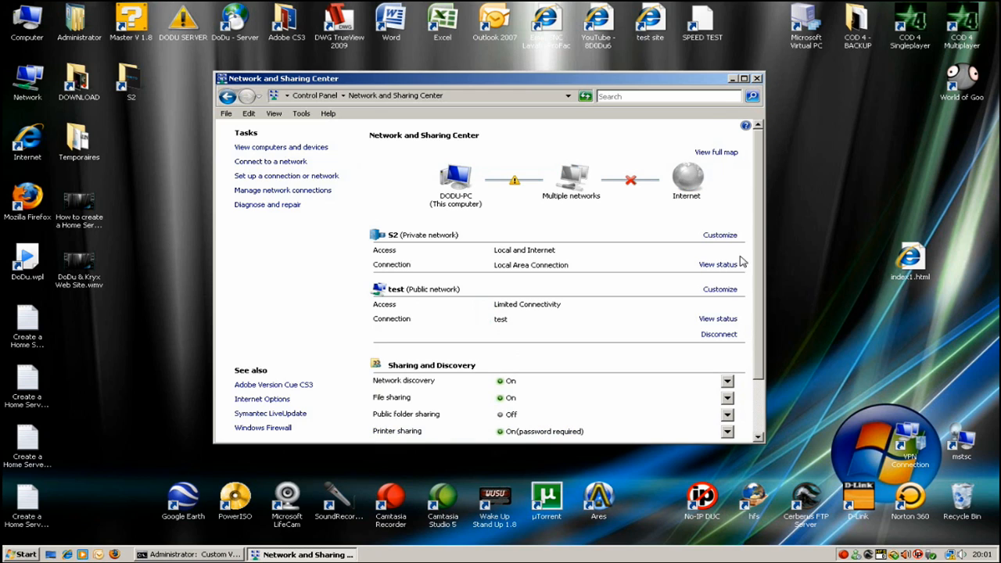
mouse_move(726, 377)
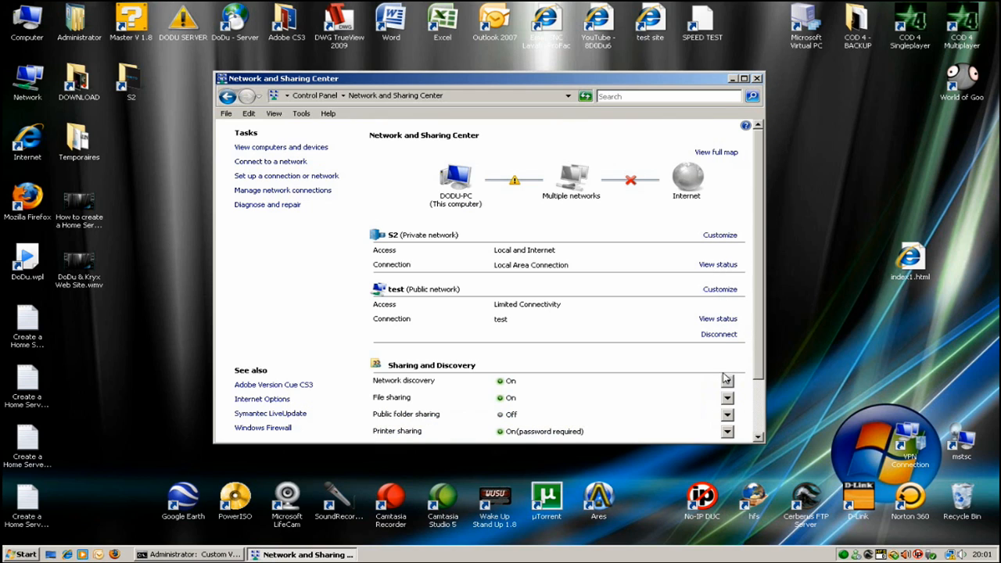
mouse_move(446, 324)
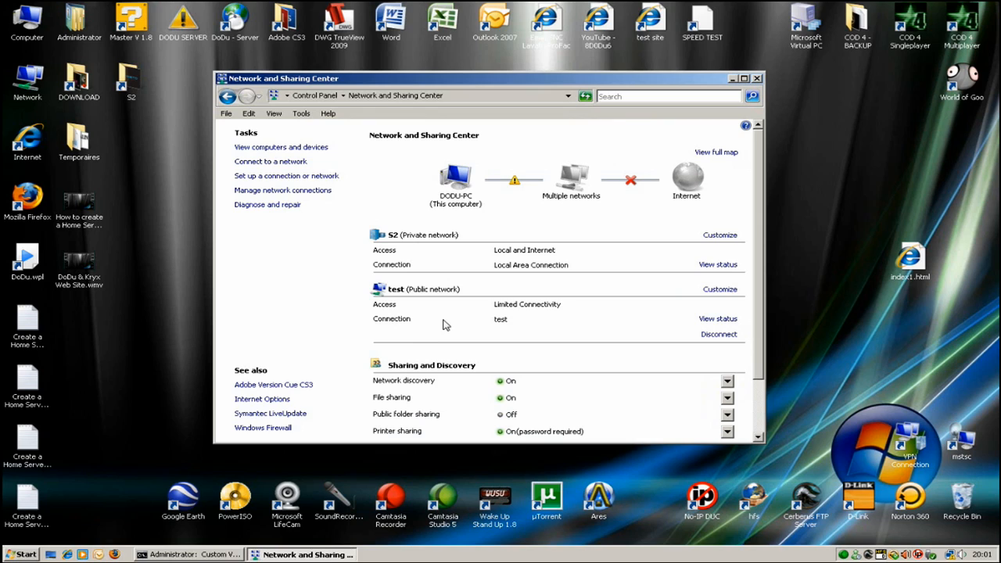
mouse_move(301, 263)
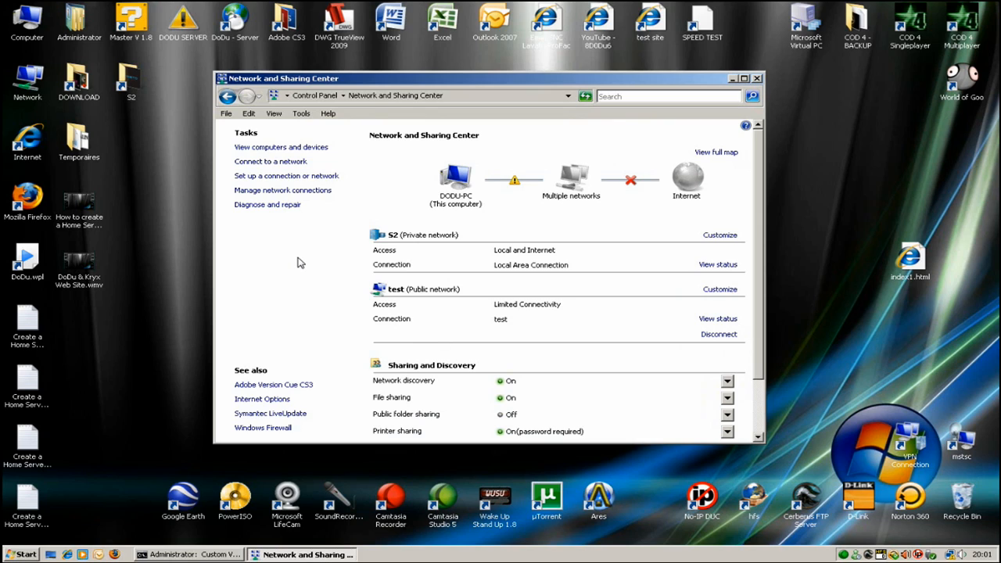
mouse_move(451, 329)
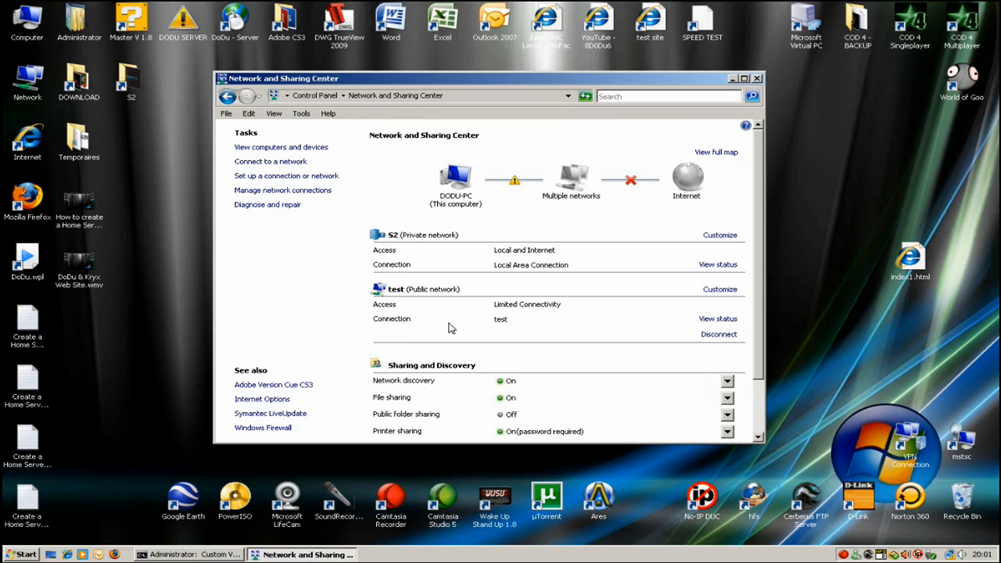
click(719, 335)
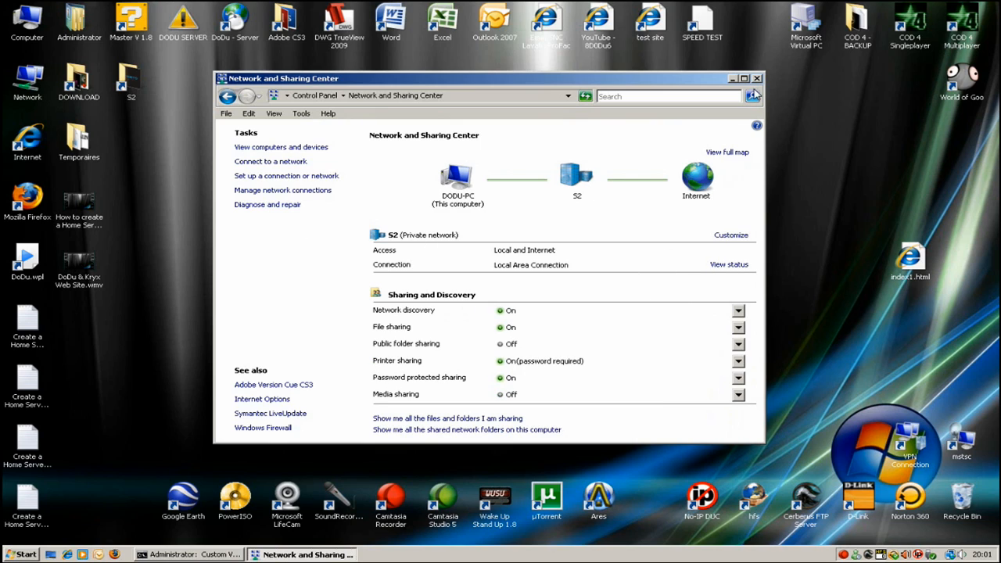
Step: Bring up the test connection's properties from the Network Connections list
click(283, 190)
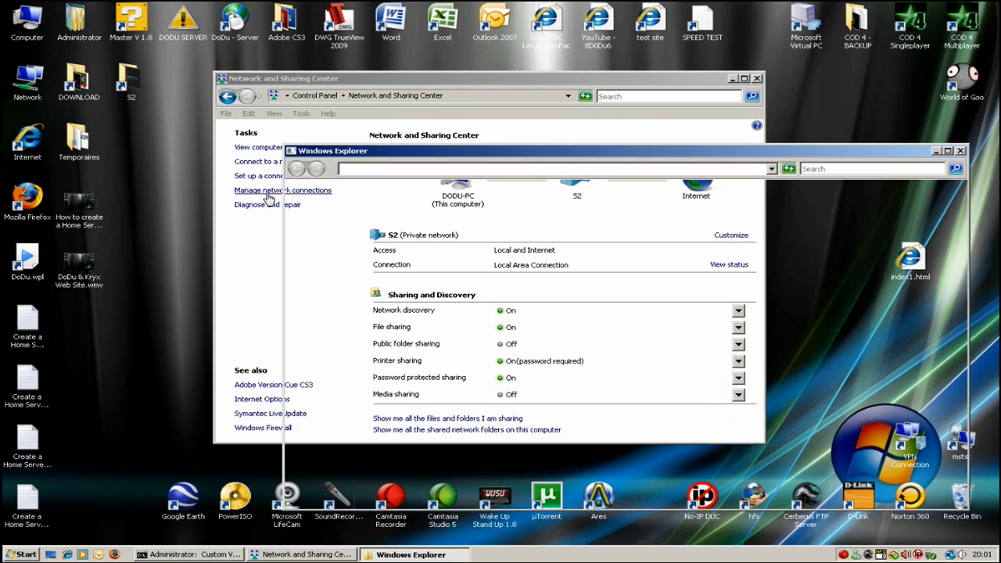
click(266, 191)
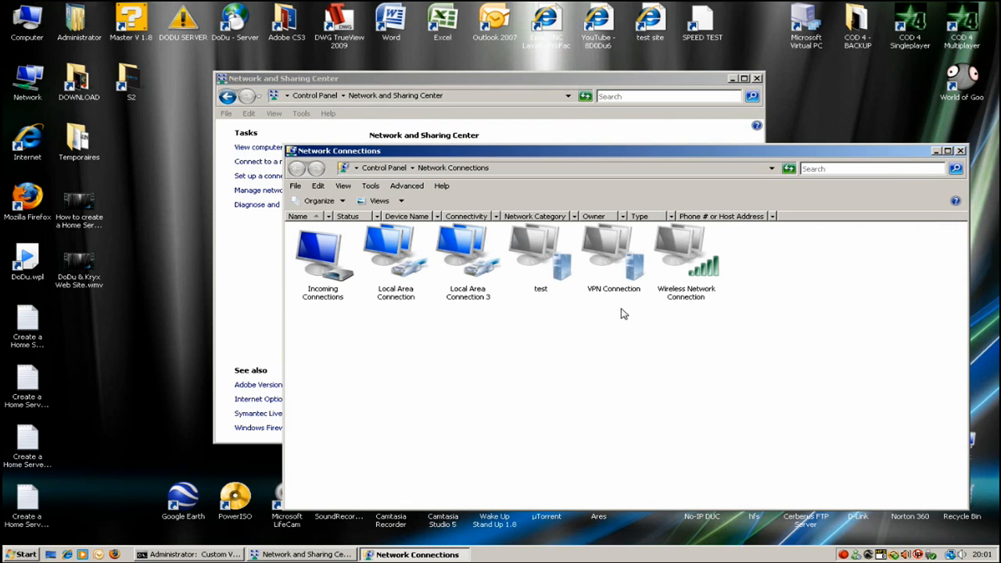
click(542, 253)
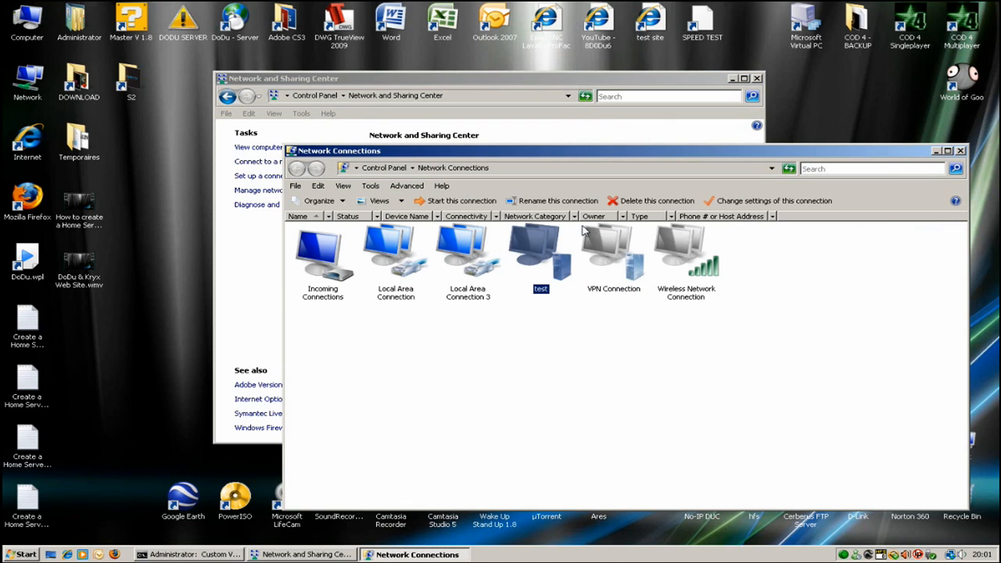
right_click(541, 254)
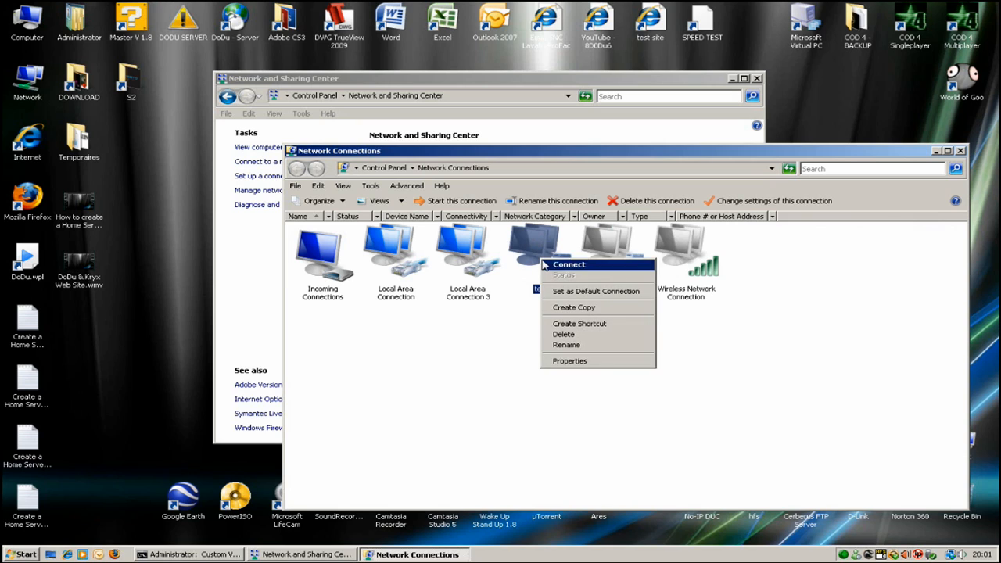
click(595, 366)
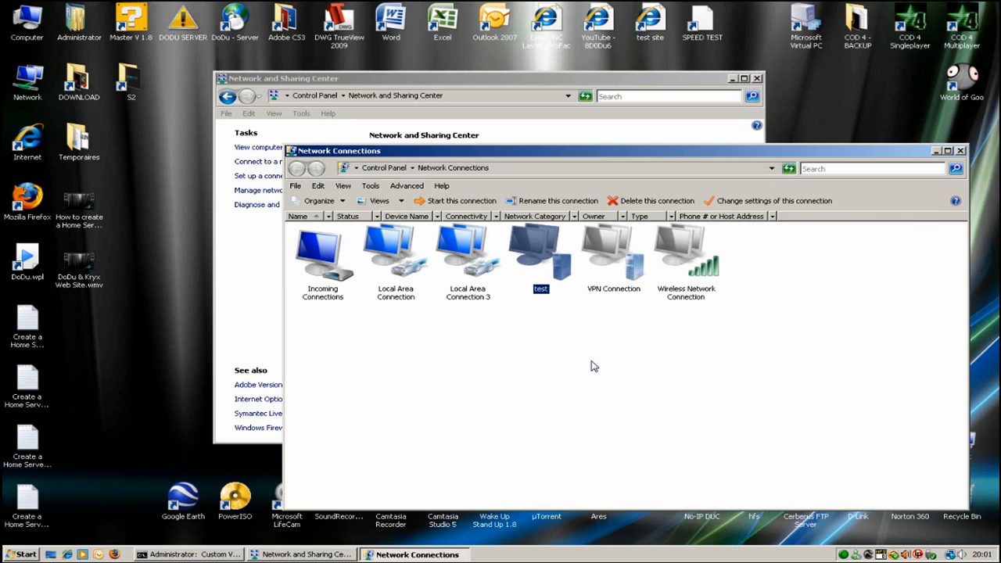
double_click(541, 250)
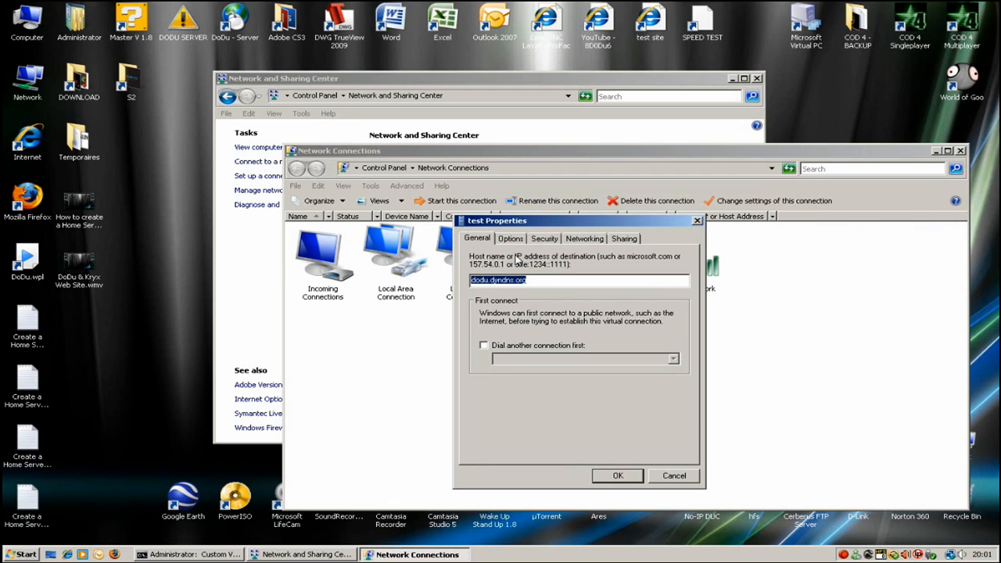
Step: Review the dialing options and PPP settings on the Options page and confirm them
click(510, 238)
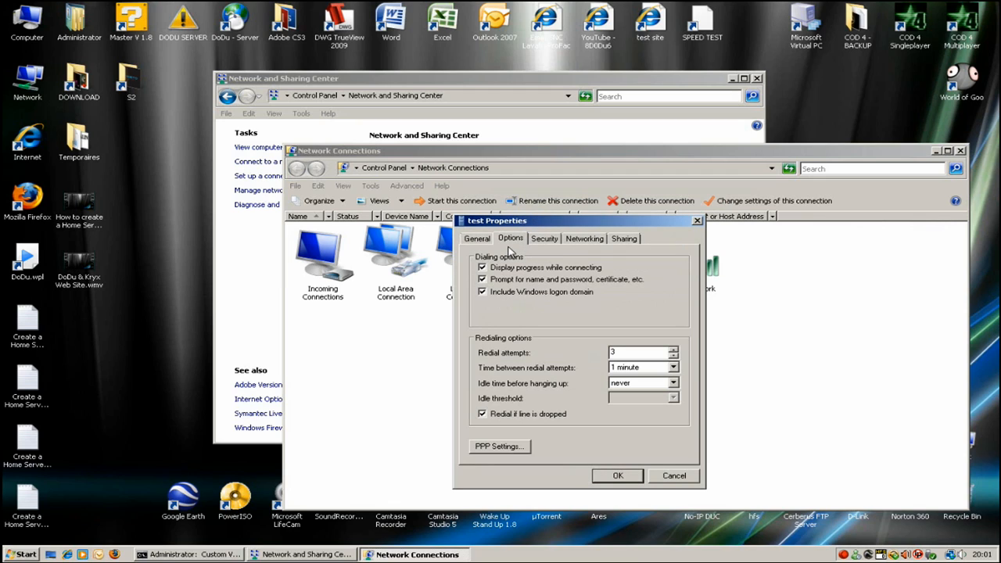
click(501, 447)
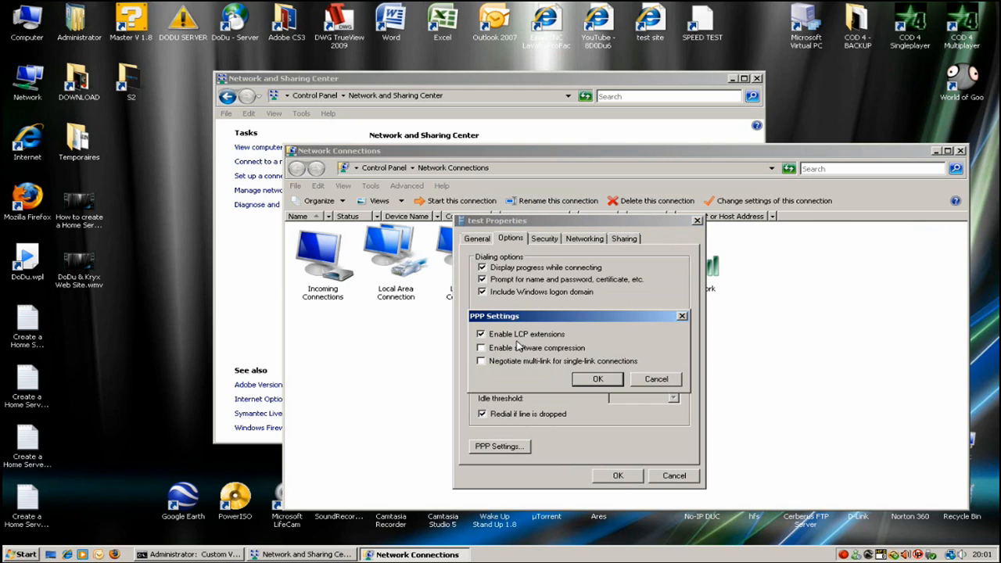
click(481, 334)
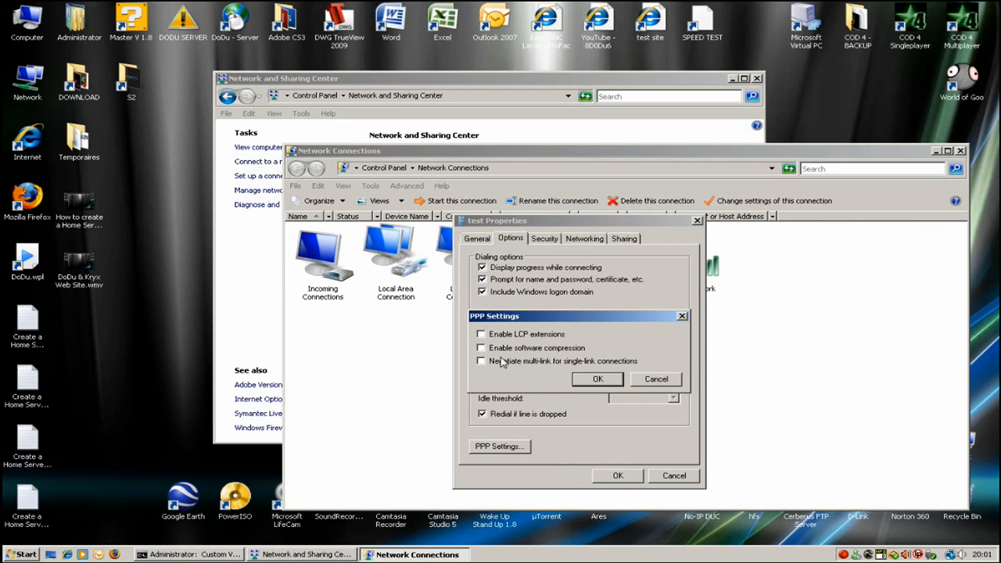
click(597, 380)
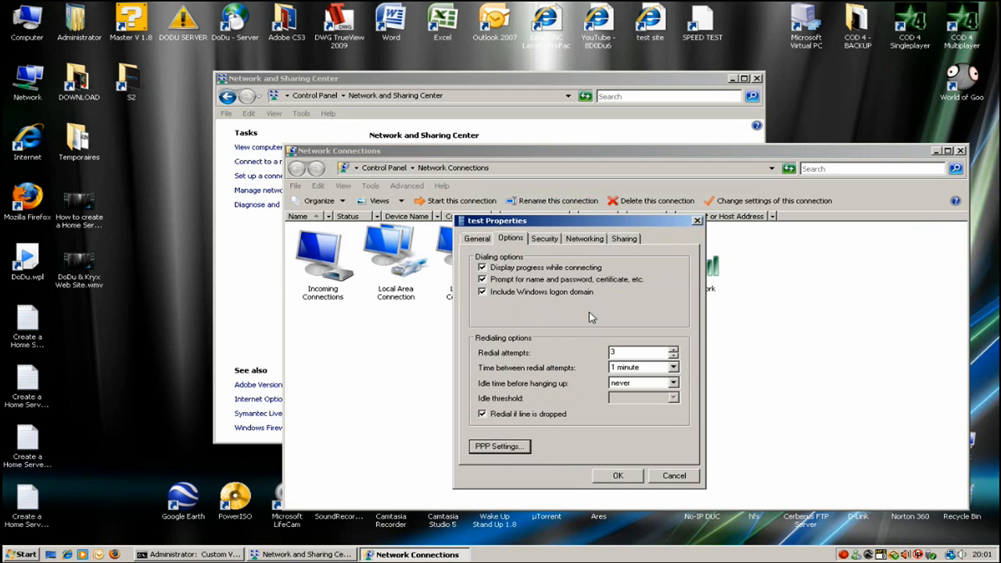
Step: In advanced security settings, require data encryption with MS-CHAP v2 logon only
click(544, 237)
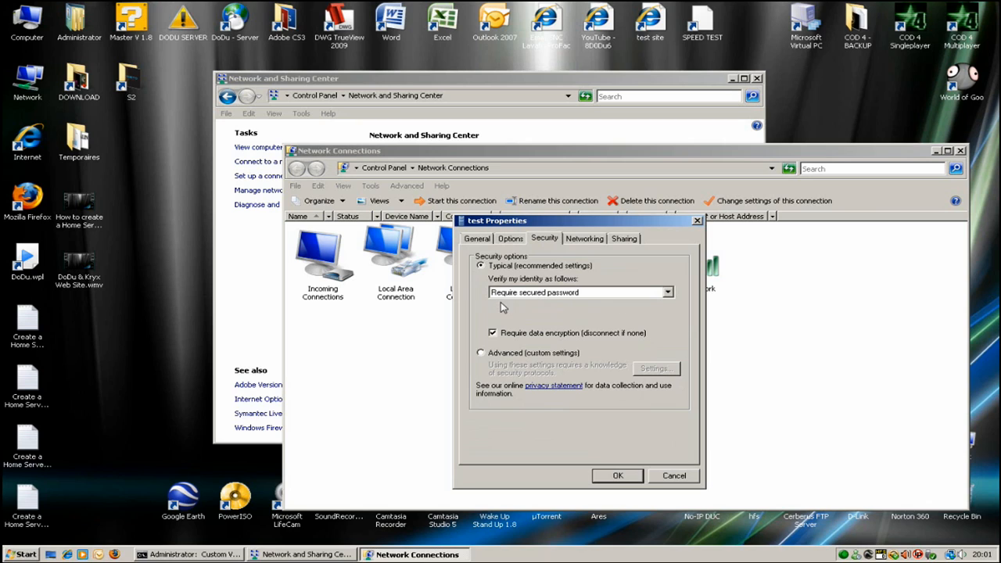
click(482, 353)
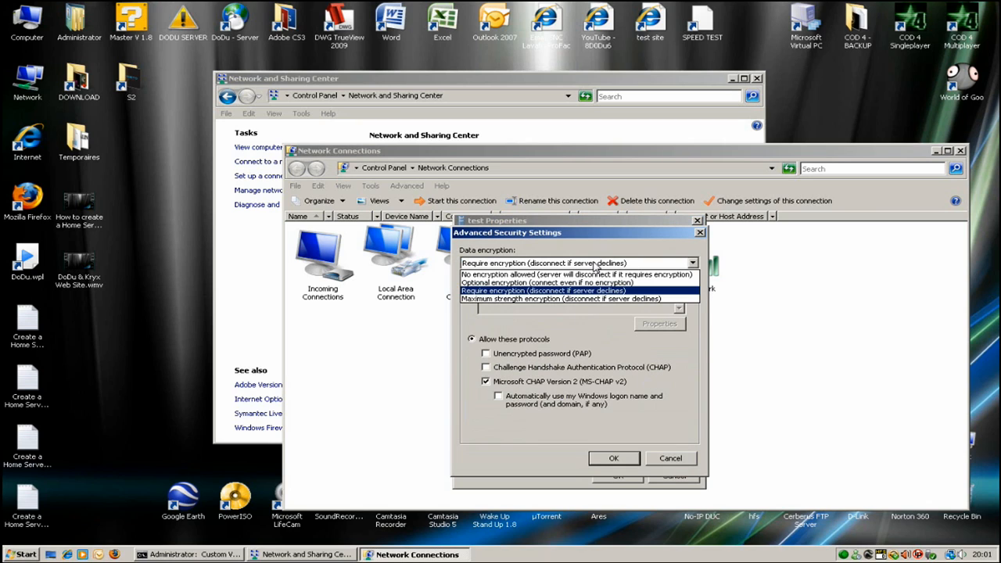
click(574, 290)
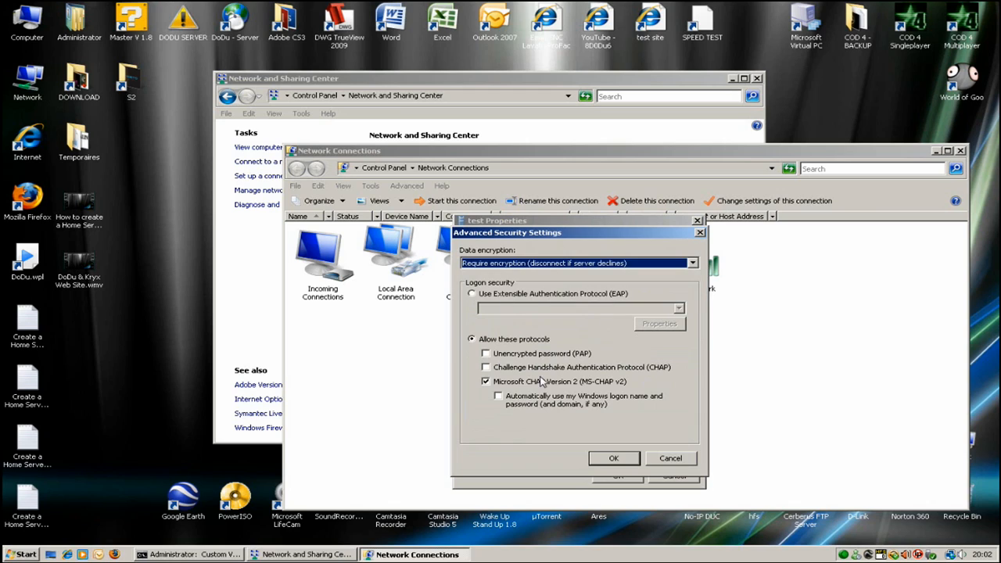
mouse_move(502, 391)
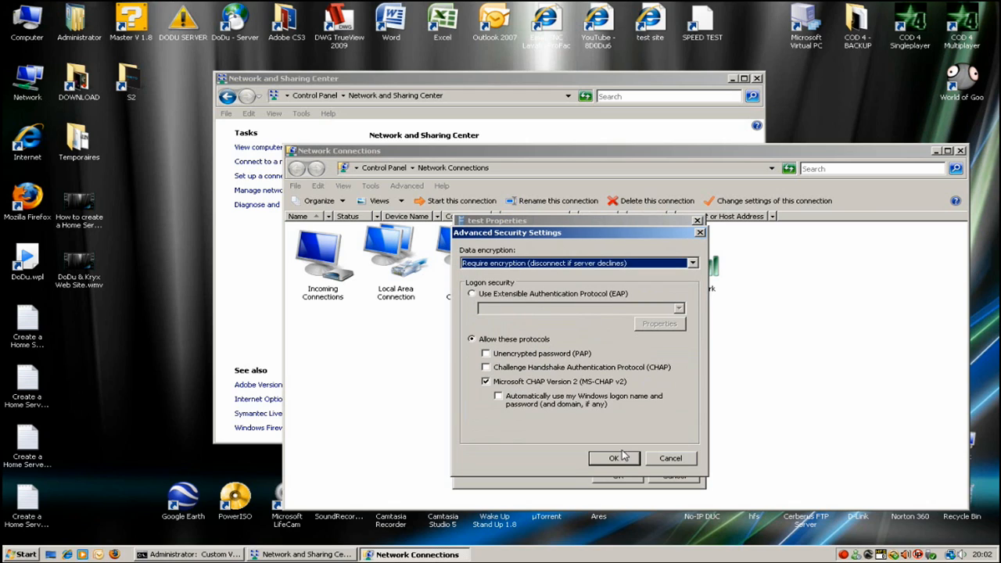
click(613, 457)
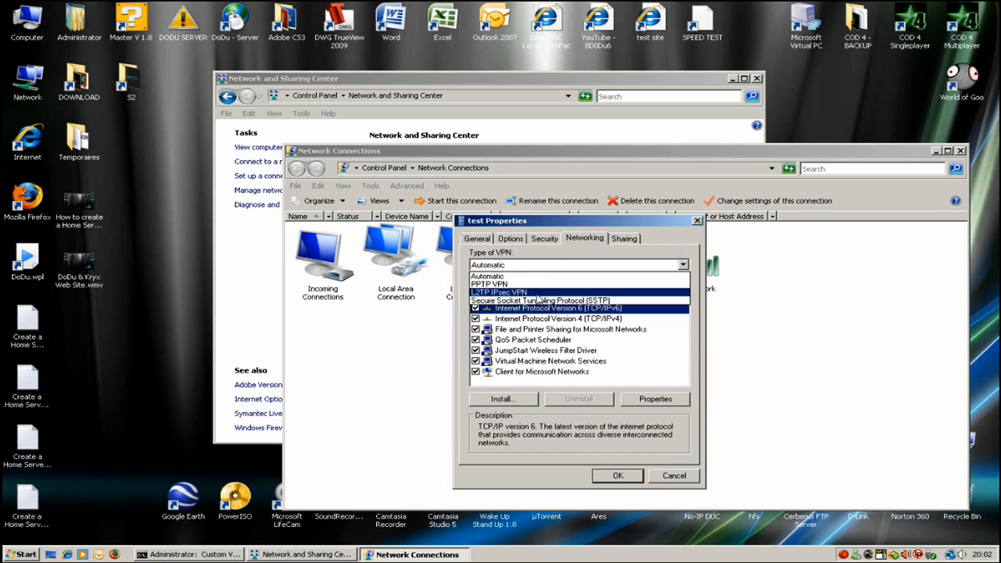
Step: Set the VPN type to PPTP and stop IPv4 using the remote network's default gateway
click(493, 283)
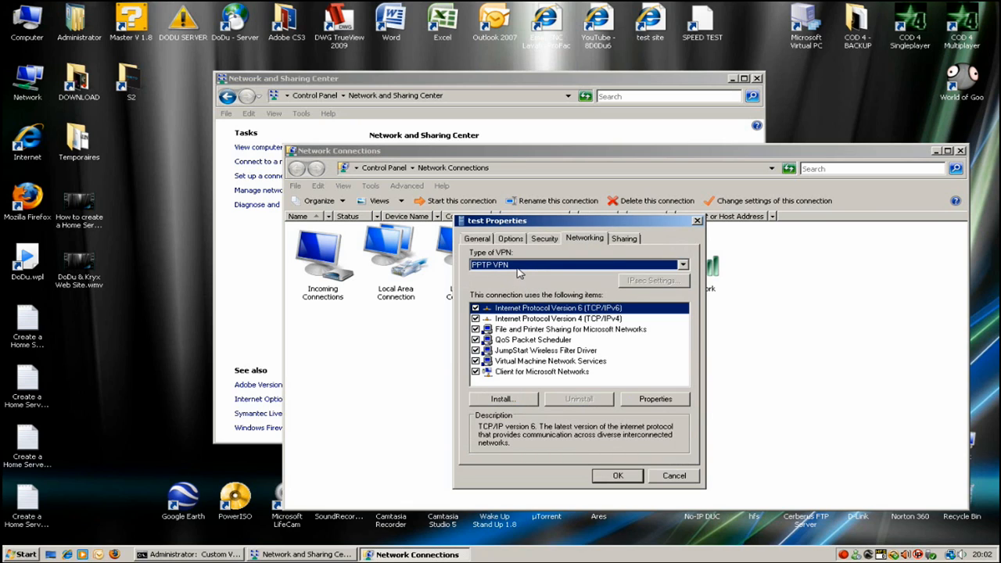
mouse_move(544, 306)
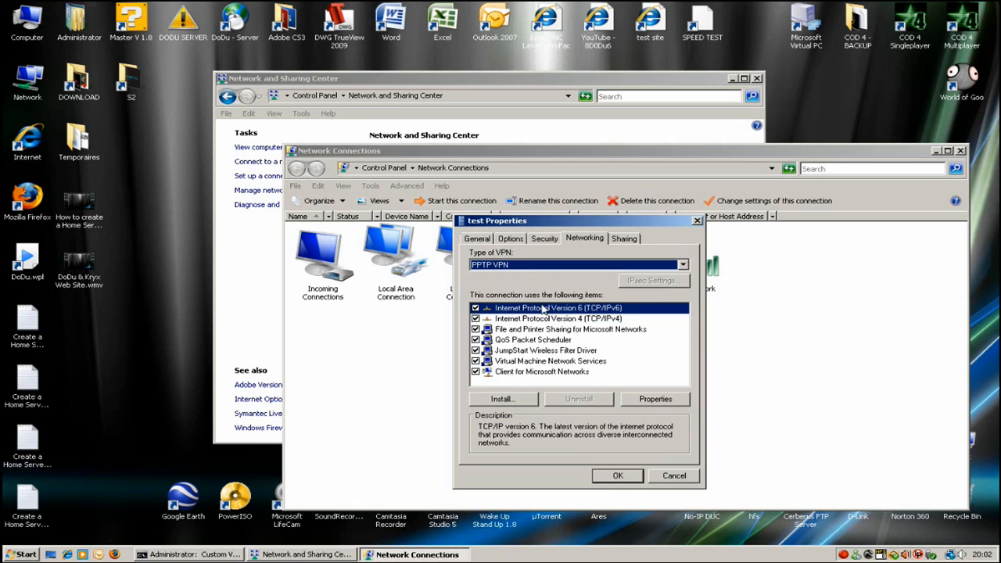
mouse_move(503, 319)
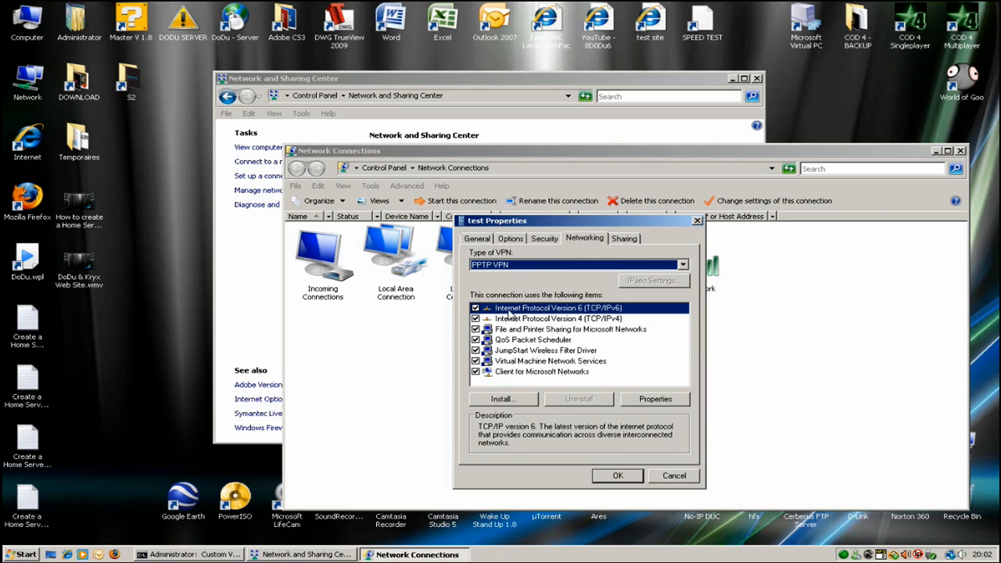
click(476, 307)
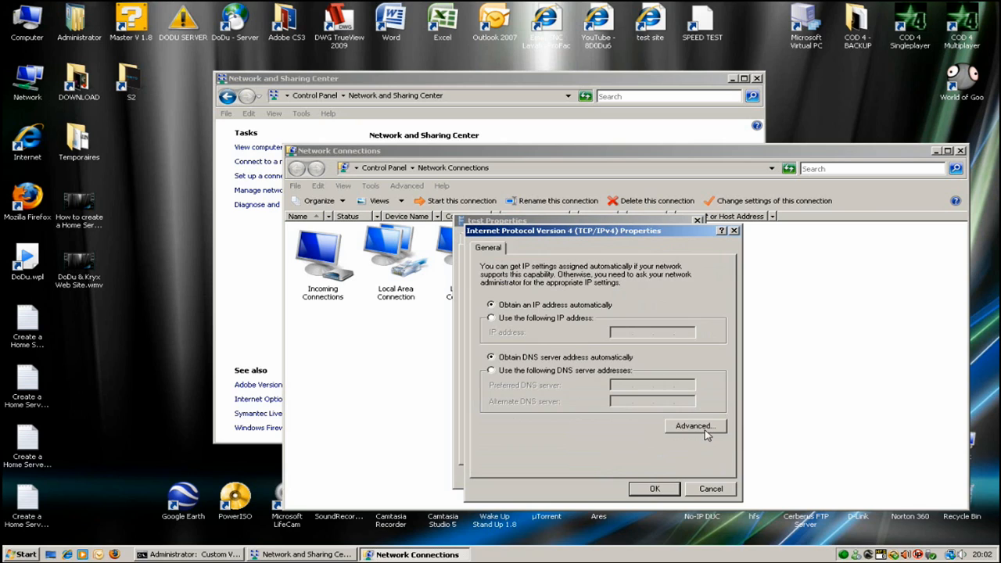
click(694, 426)
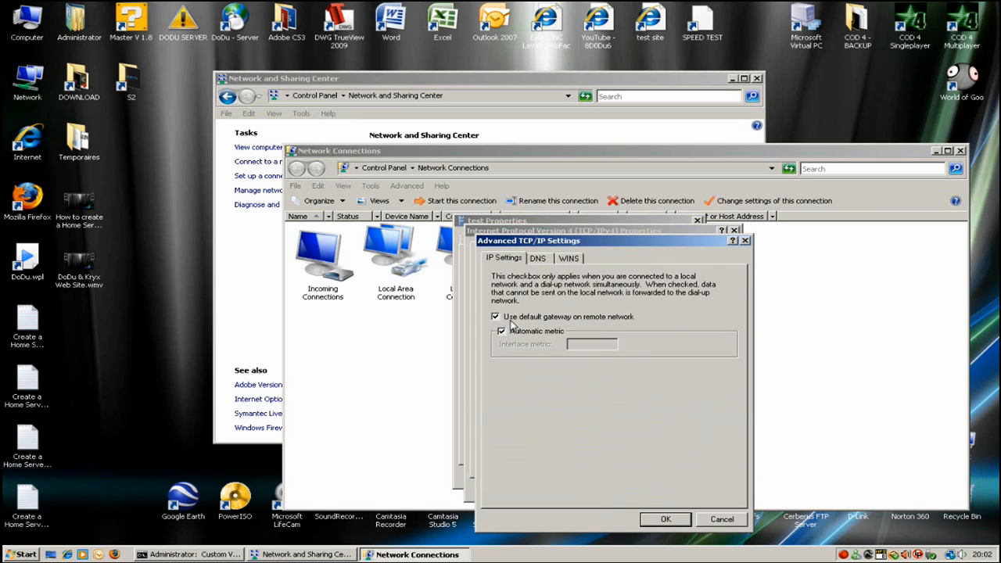
click(494, 316)
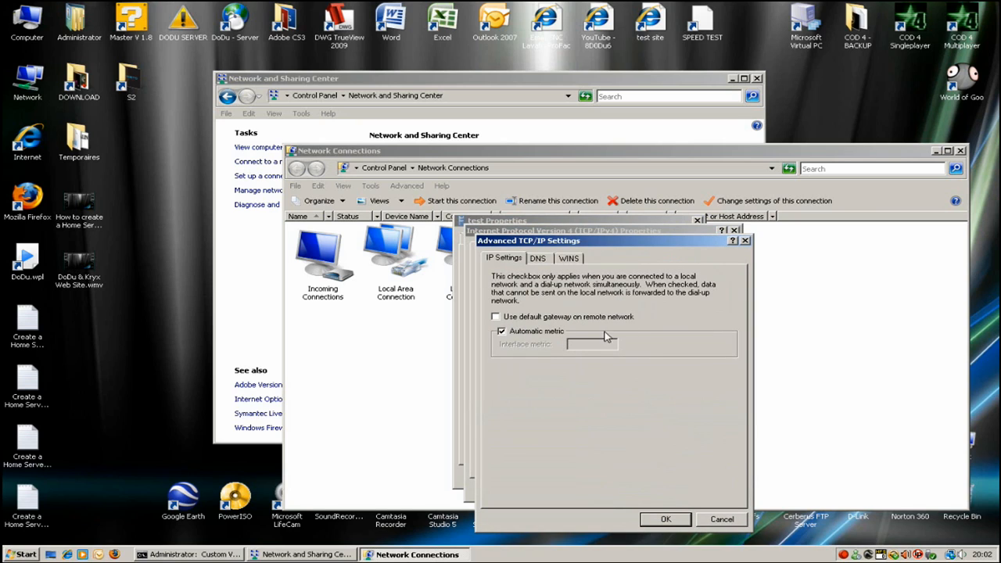
Step: Confirm the TCP/IP, IPv4 and connection properties, keeping the changes
click(666, 519)
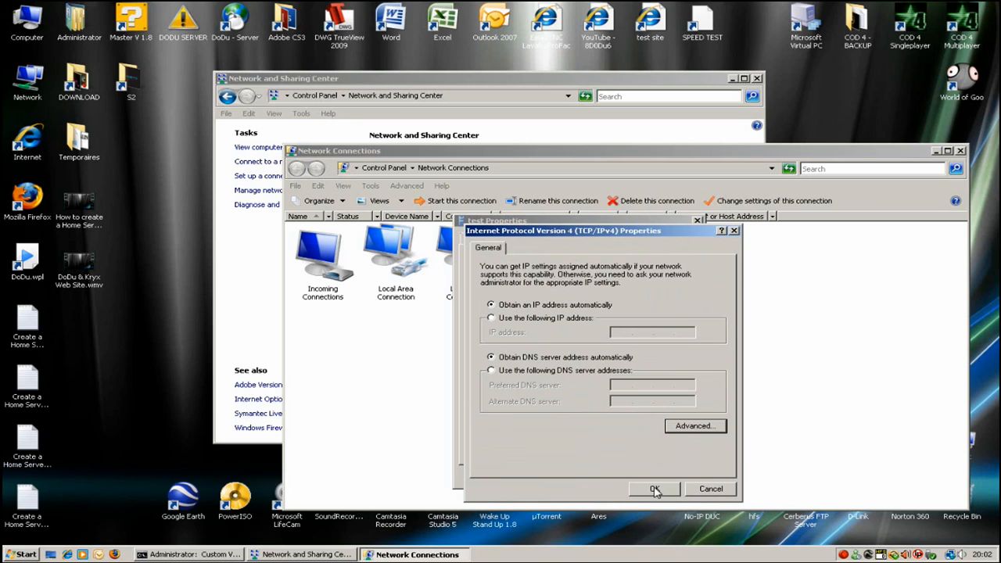
click(654, 488)
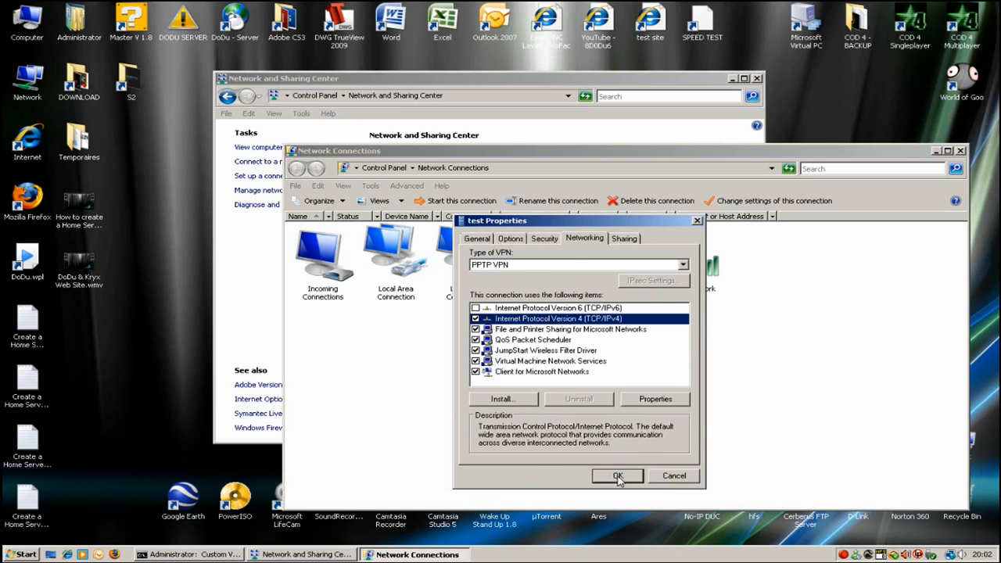
click(616, 475)
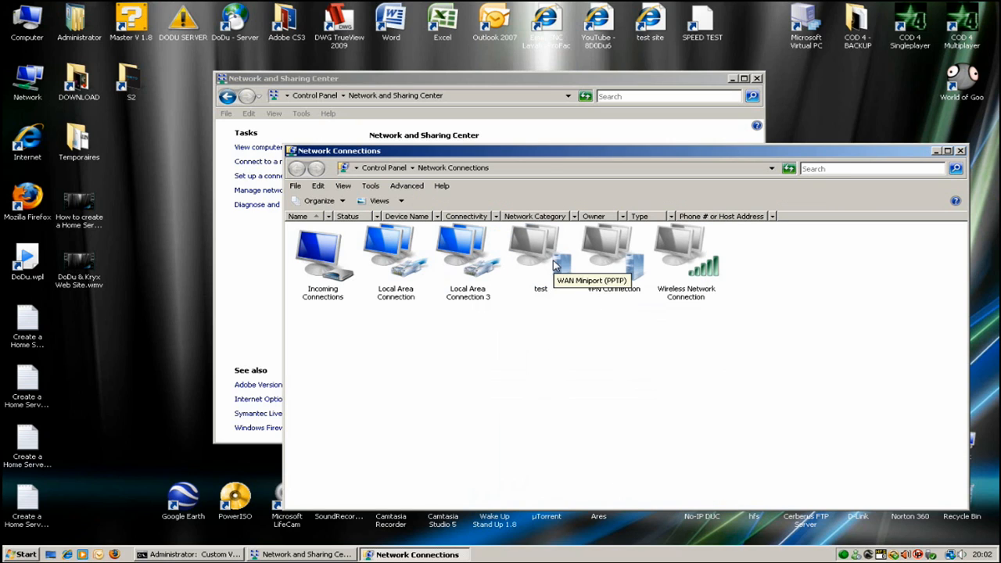
Step: Reconnect the test VPN with the saved credentials and view it in Network and Sharing Center
double_click(540, 253)
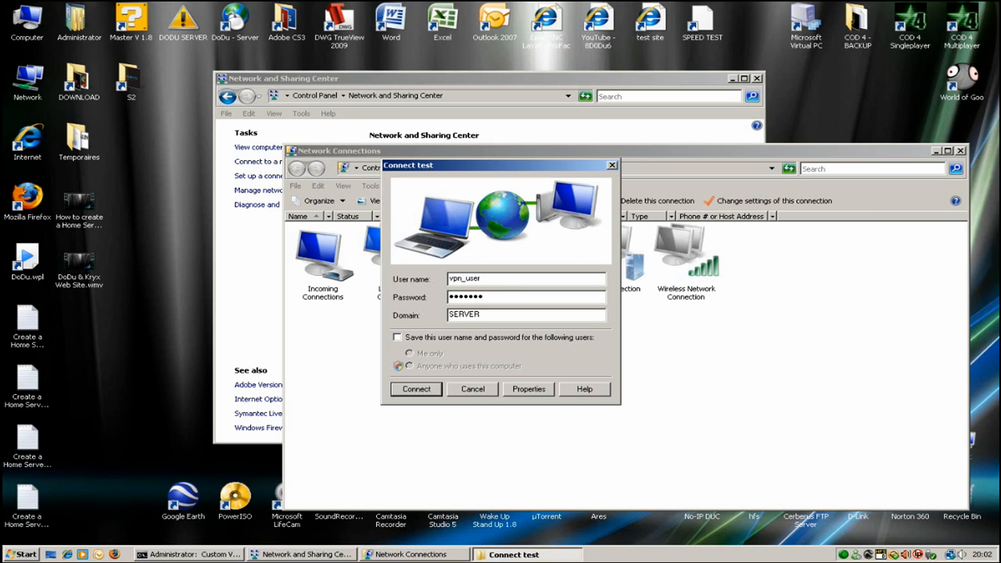
click(416, 388)
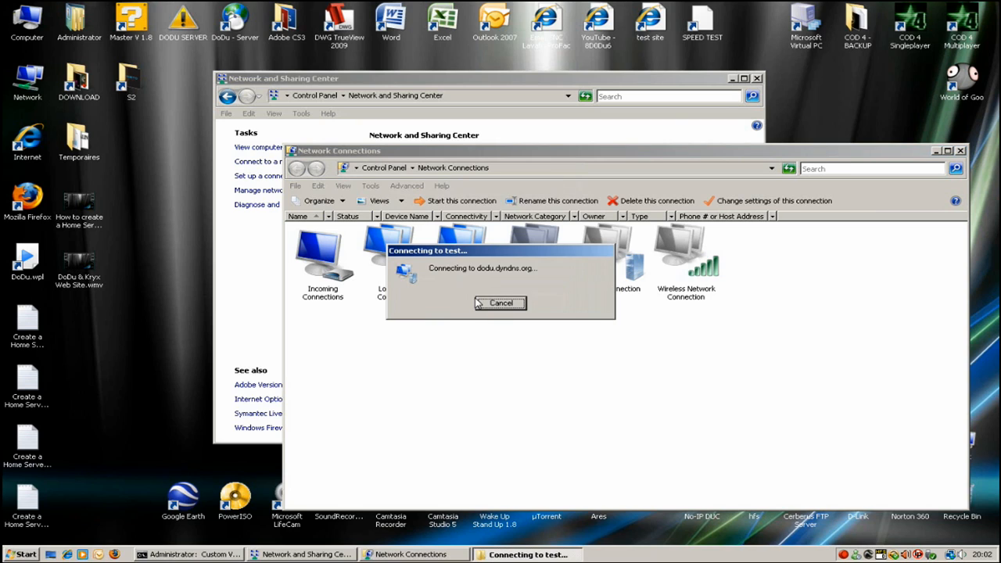
click(500, 304)
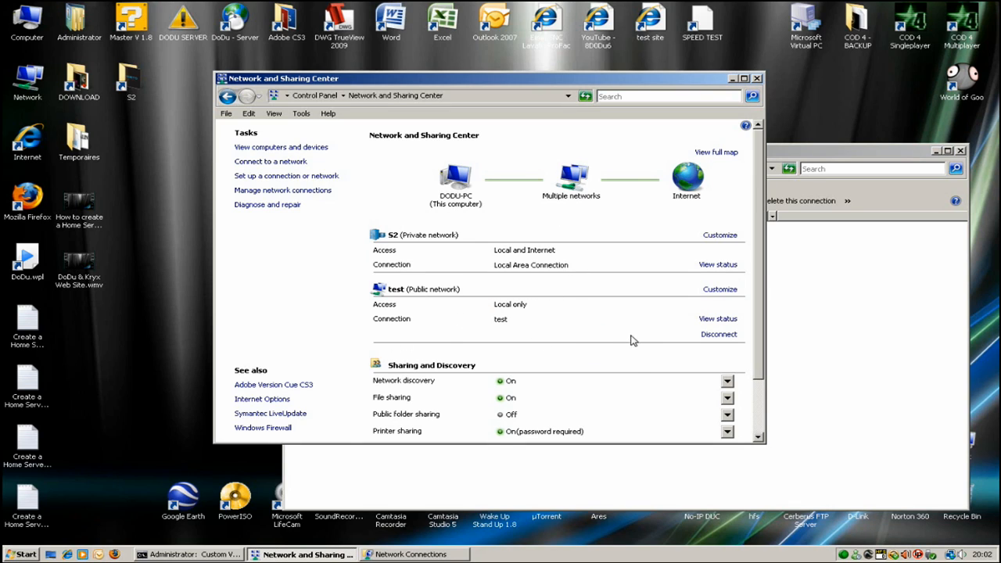
mouse_move(613, 309)
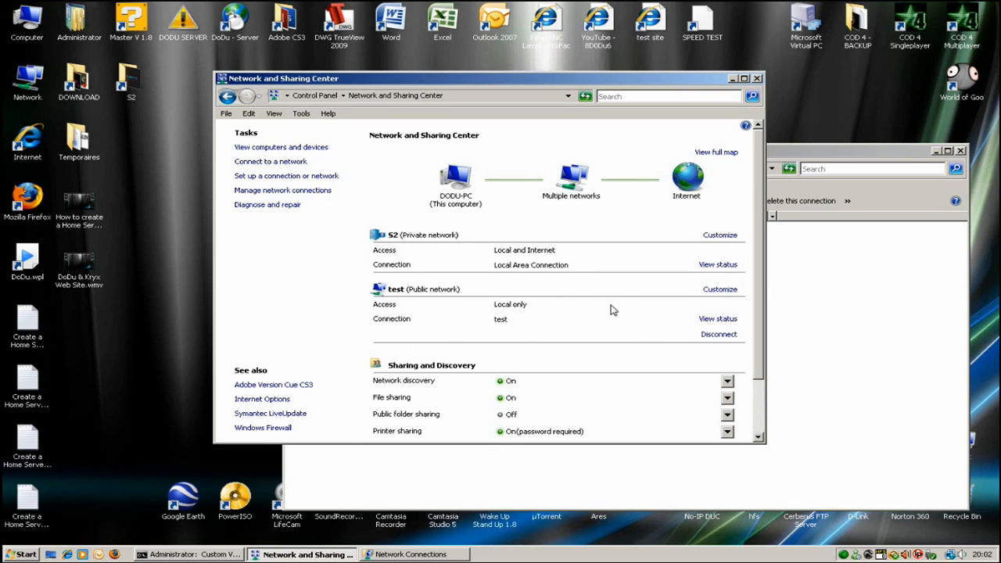